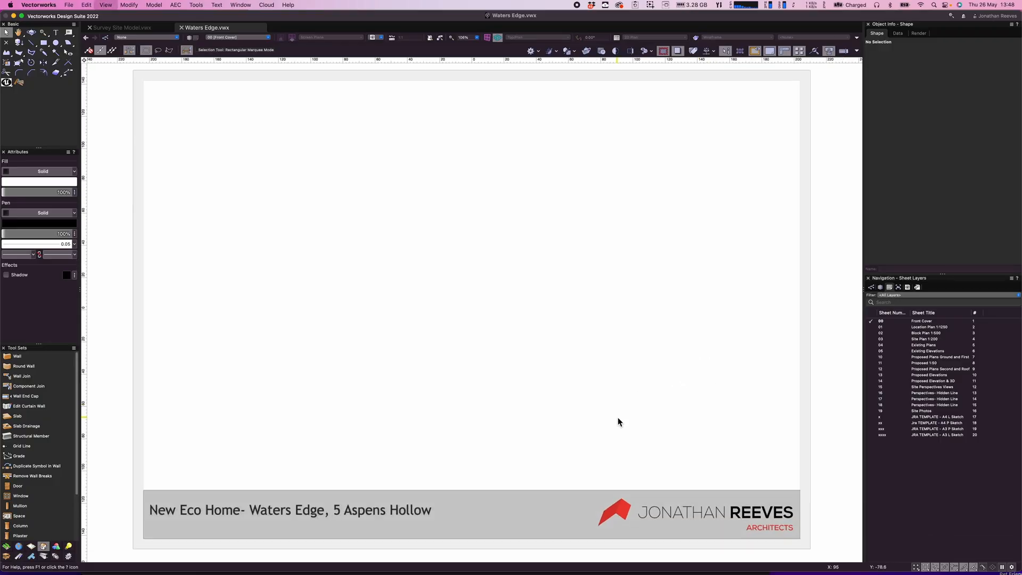
{"action": "mouse_move", "coordinate": [409, 106]}
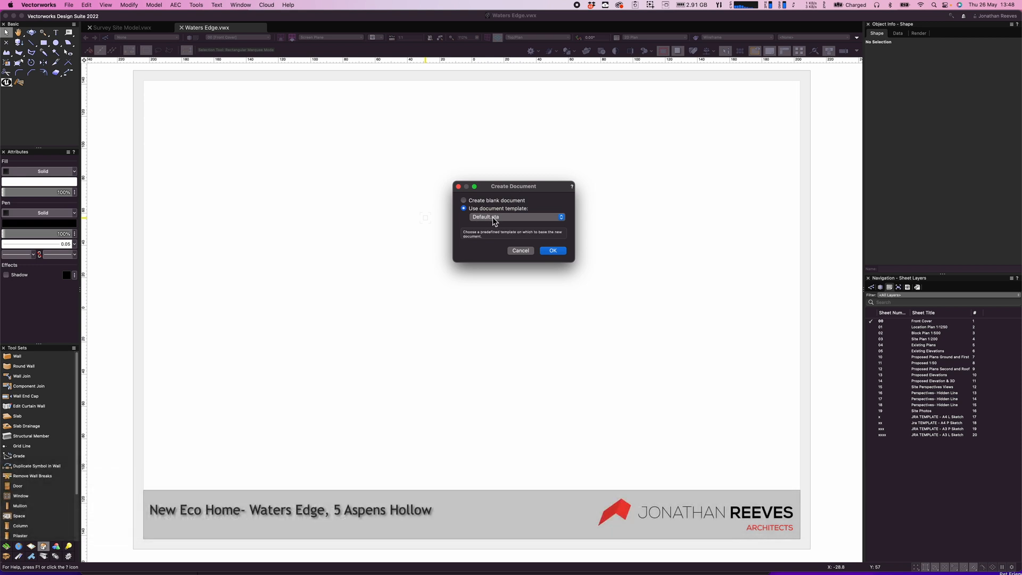
Create the document and choose the Waters Edge OS map DWG from the Surveyor folder
{"action": "left_click", "coordinate": [552, 250]}
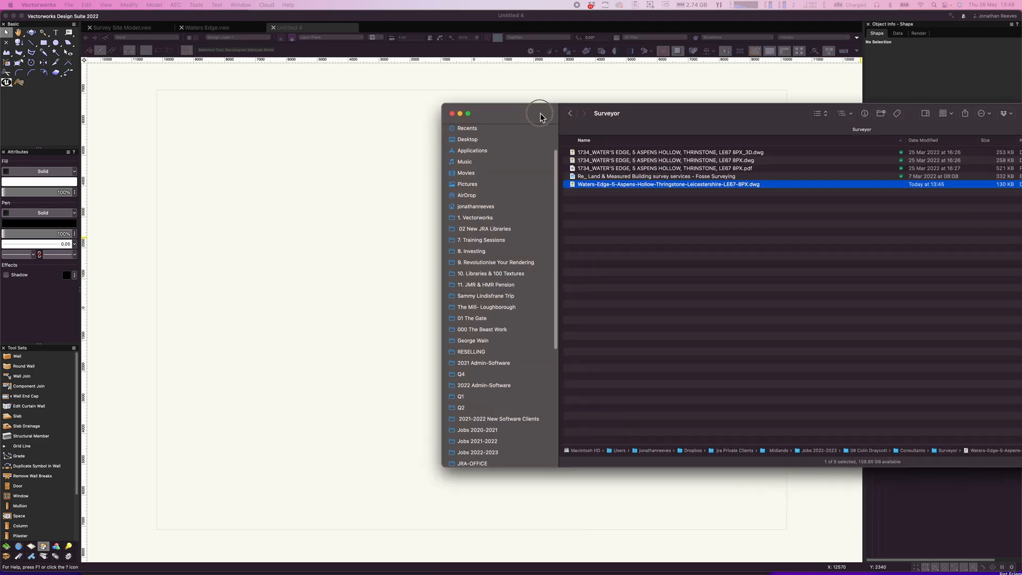
{"action": "mouse_move", "coordinate": [586, 156]}
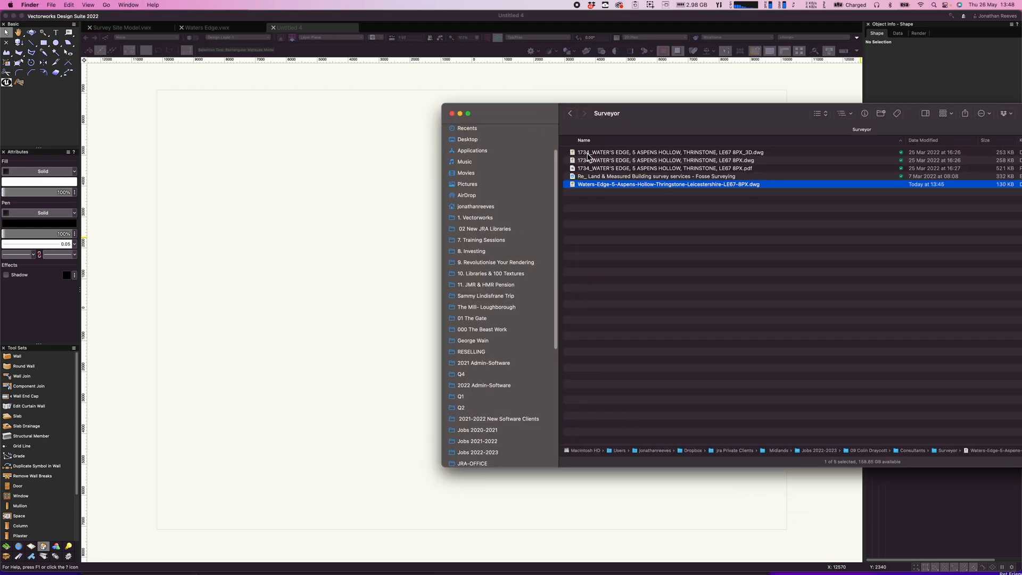
{"action": "left_click", "coordinate": [664, 152]}
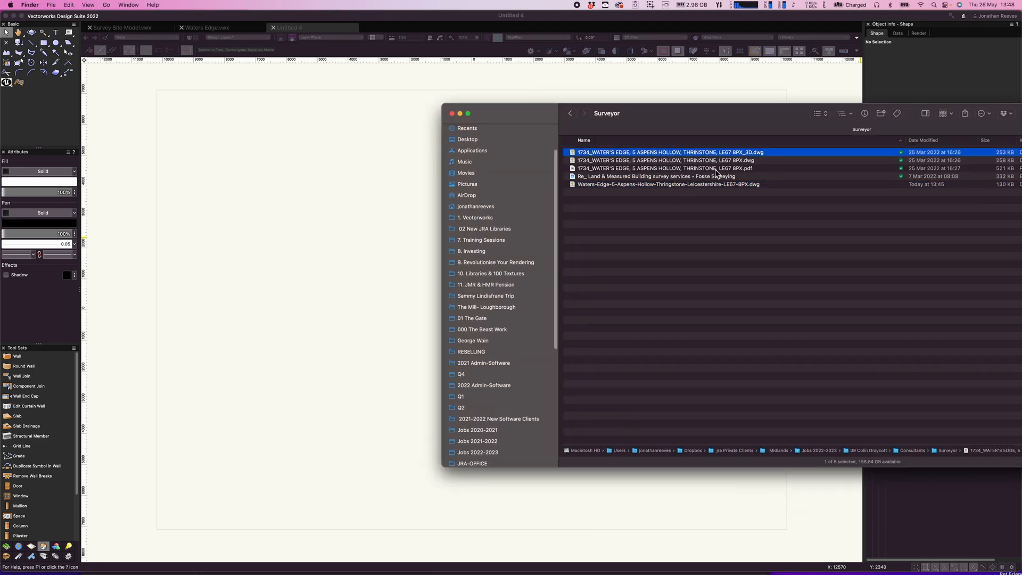
{"action": "left_click", "coordinate": [667, 184]}
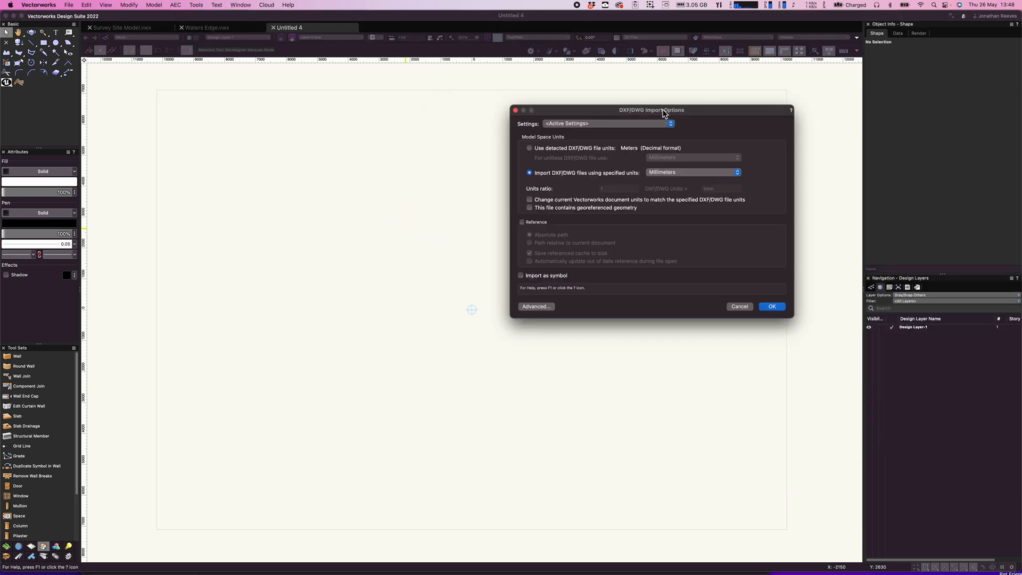
Set DWG import units to Meters, leaving georeferenced and Reference unchecked
{"action": "left_click_drag", "start_coordinate": [651, 109], "coordinate": [526, 179]}
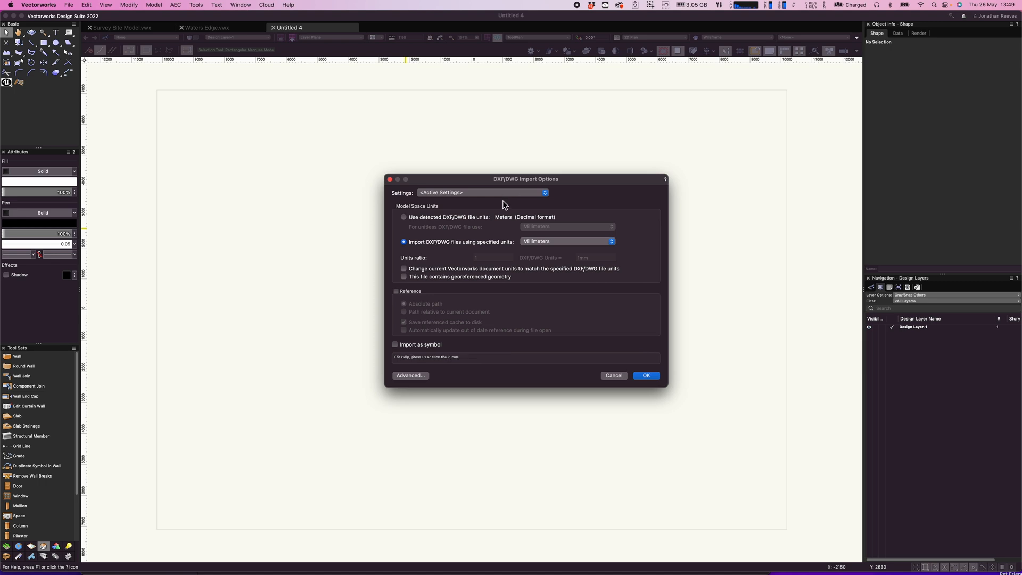
{"action": "mouse_move", "coordinate": [534, 264]}
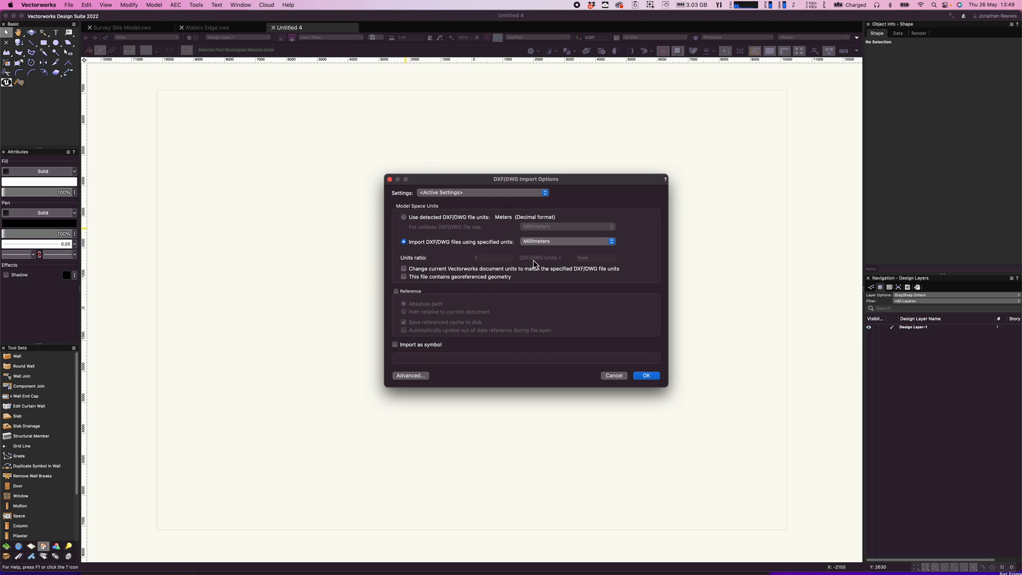
{"action": "mouse_move", "coordinate": [564, 253]}
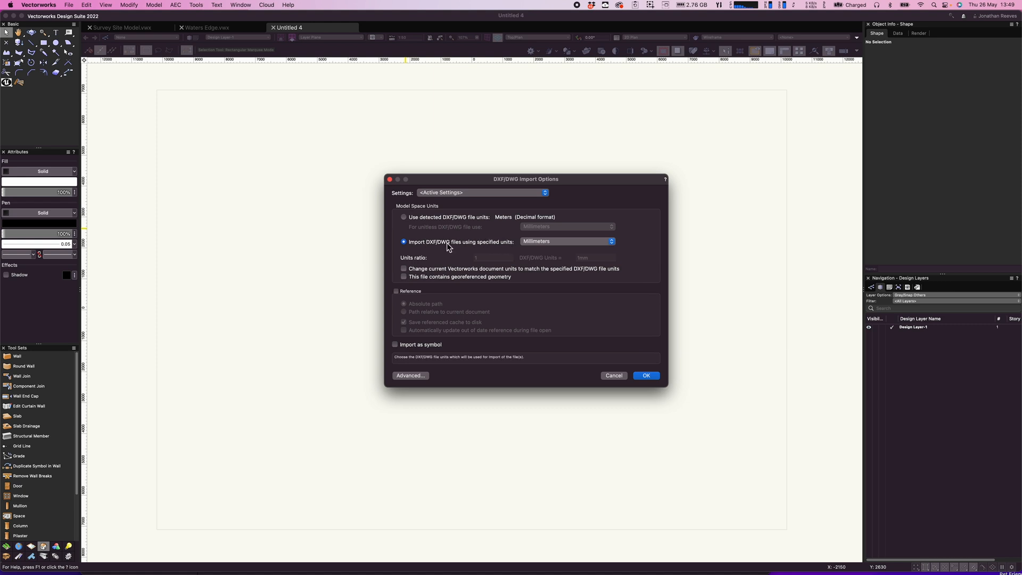
{"action": "left_click", "coordinate": [565, 242]}
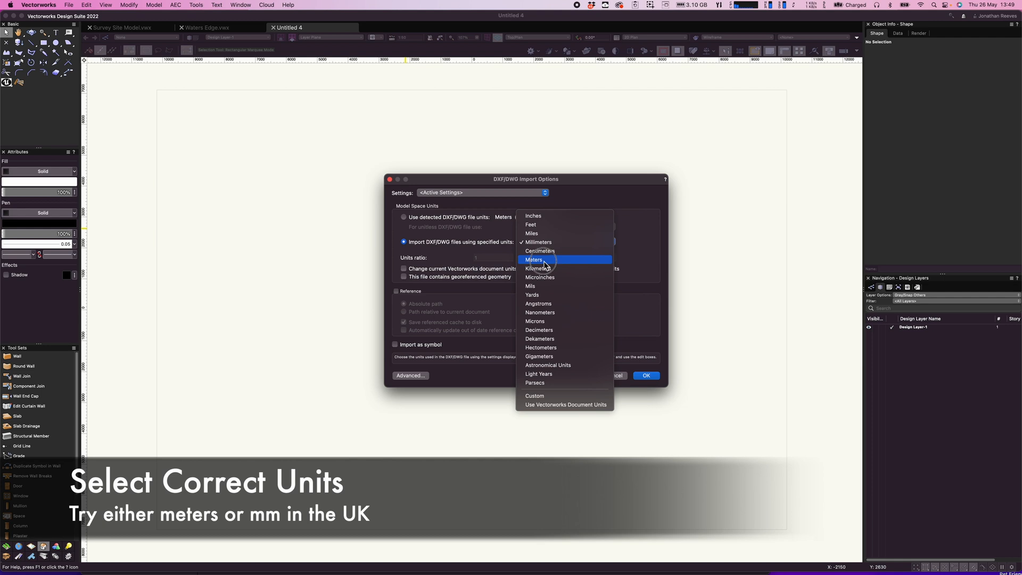
{"action": "left_click", "coordinate": [533, 260]}
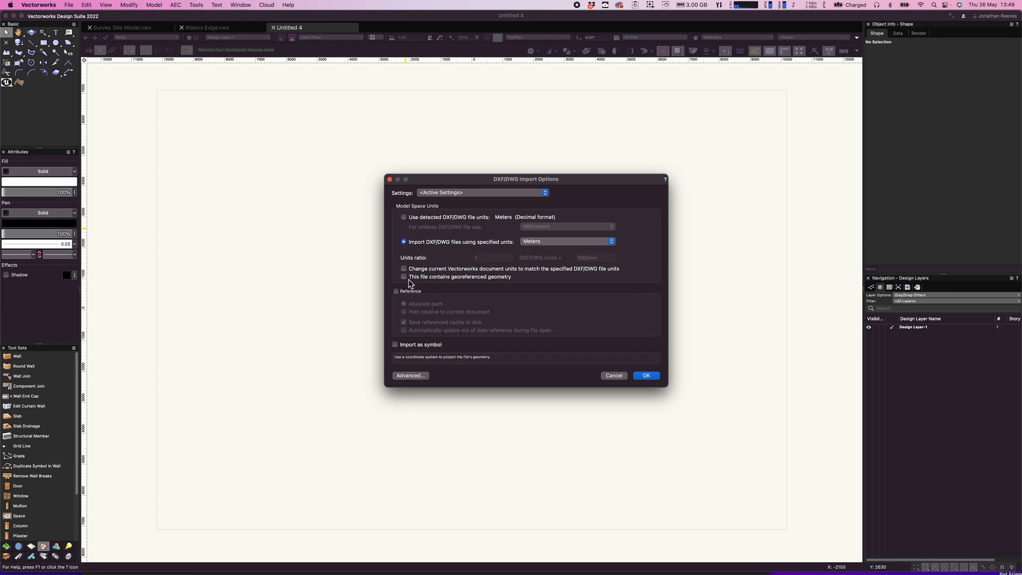
{"action": "left_click", "coordinate": [403, 277]}
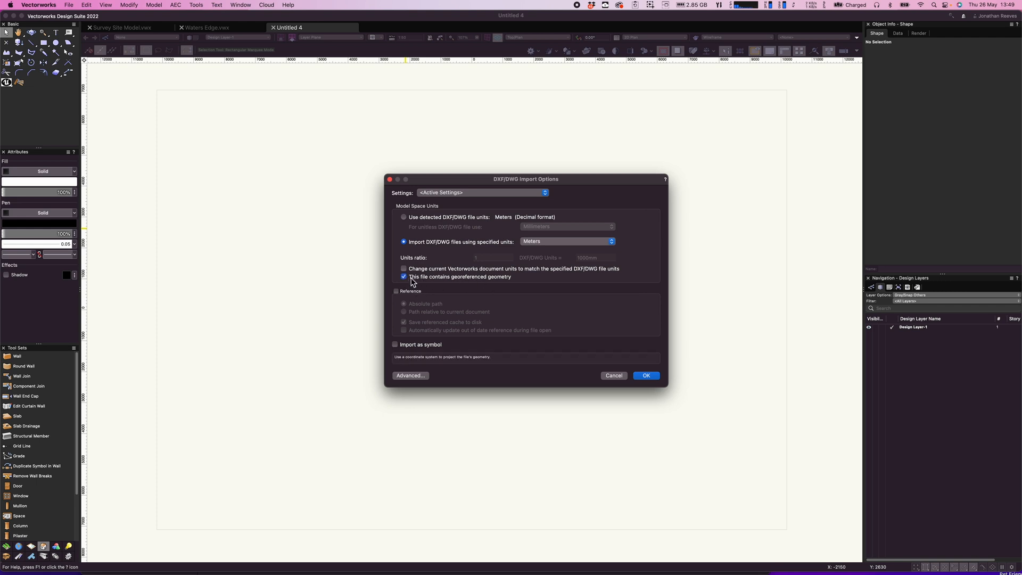
{"action": "left_click", "coordinate": [404, 277]}
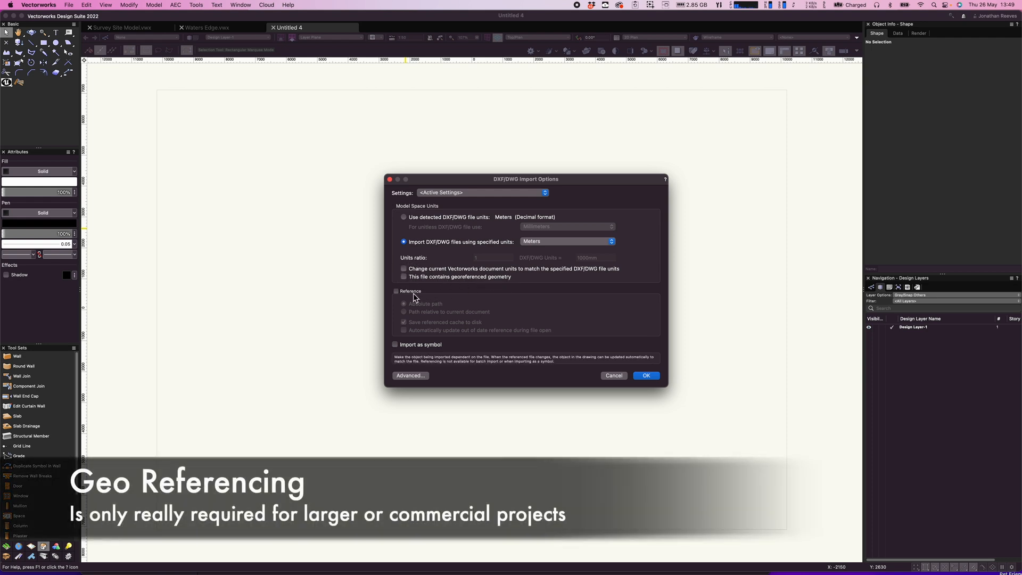
{"action": "left_click", "coordinate": [396, 291]}
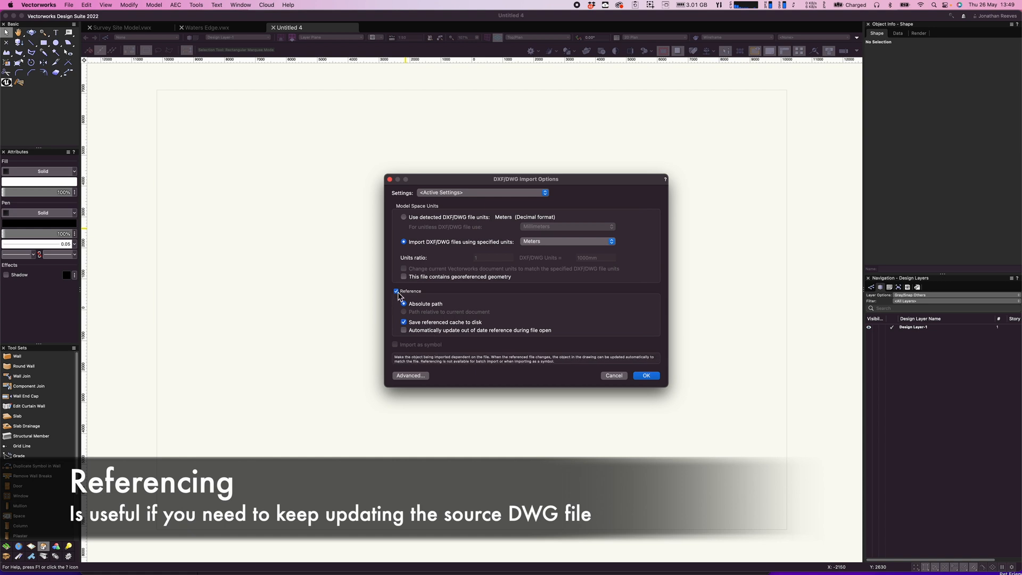
{"action": "left_click", "coordinate": [396, 291]}
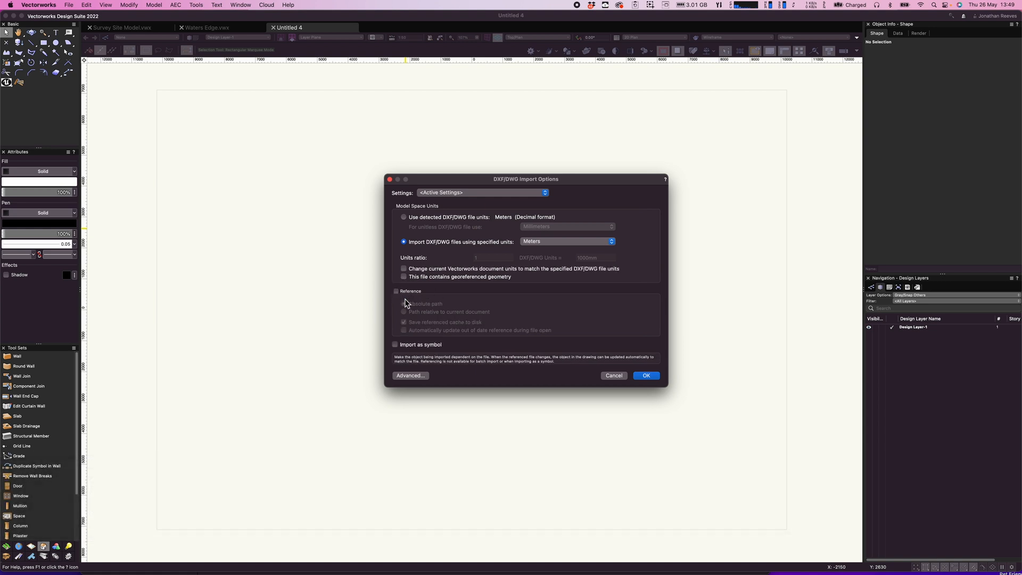
{"action": "left_click", "coordinate": [411, 376]}
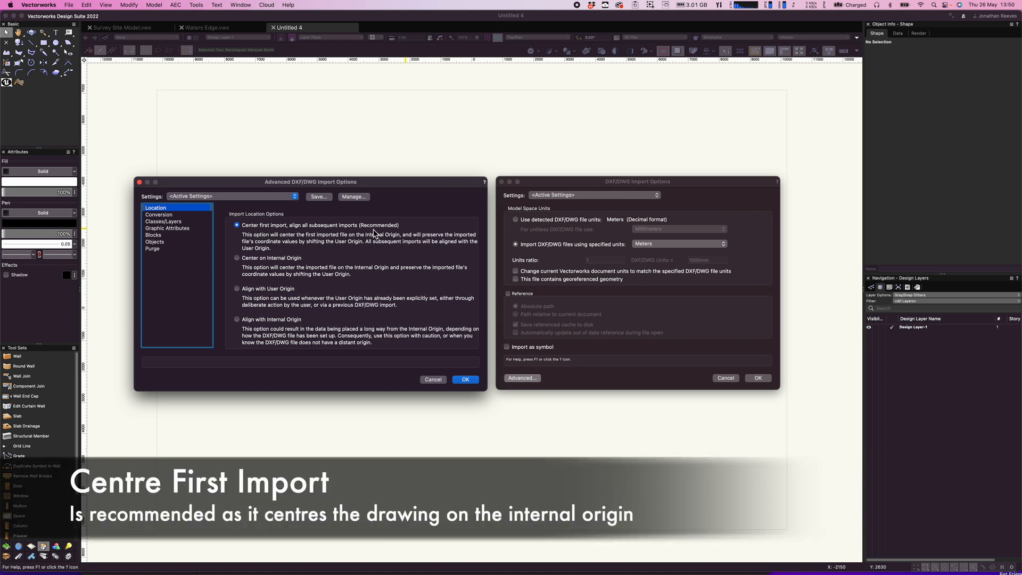
{"action": "mouse_move", "coordinate": [317, 241]}
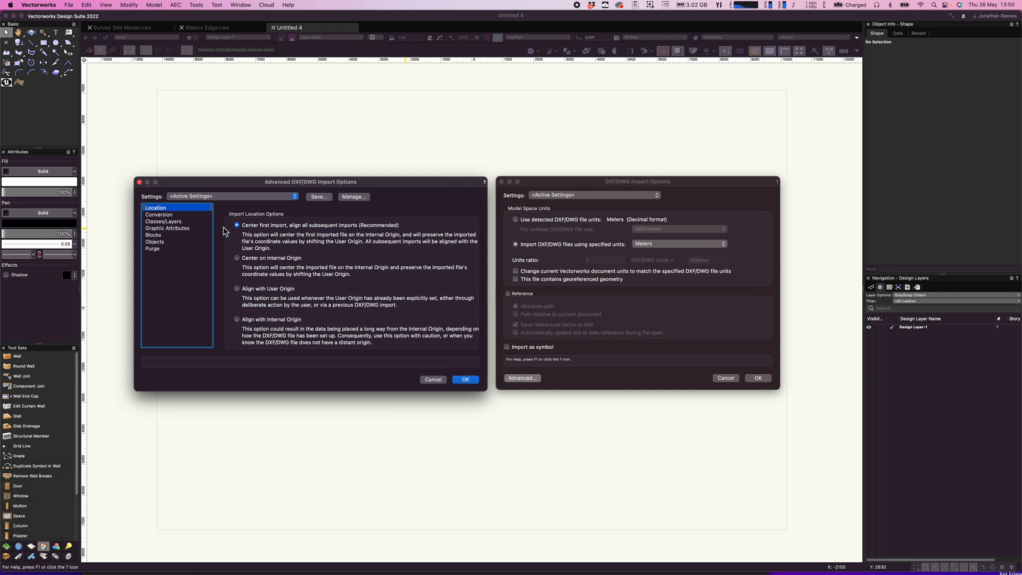
Confirm Center first import with layers imported as classes prefixed OS
{"action": "left_click", "coordinate": [158, 214]}
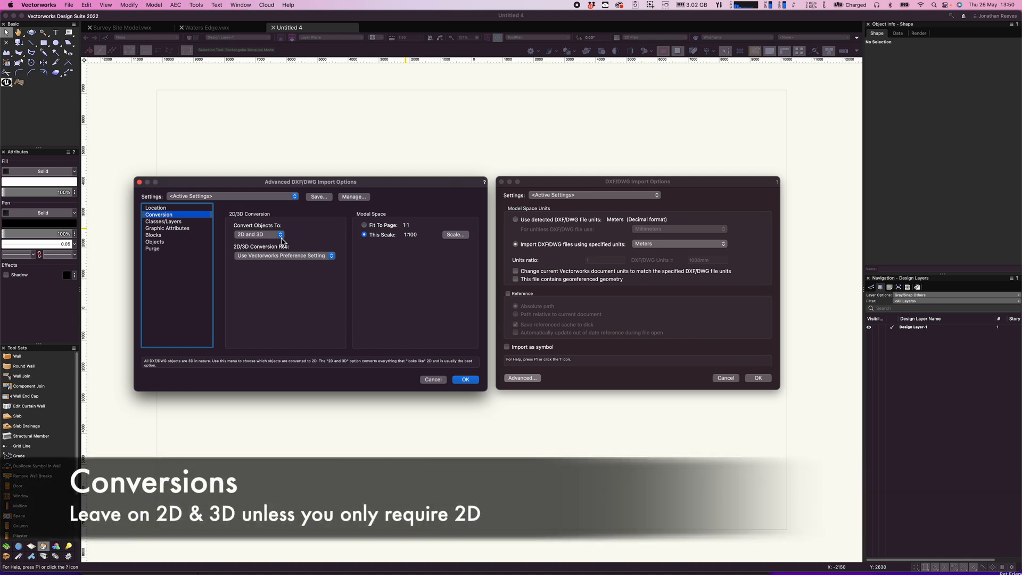
{"action": "left_click", "coordinate": [164, 221]}
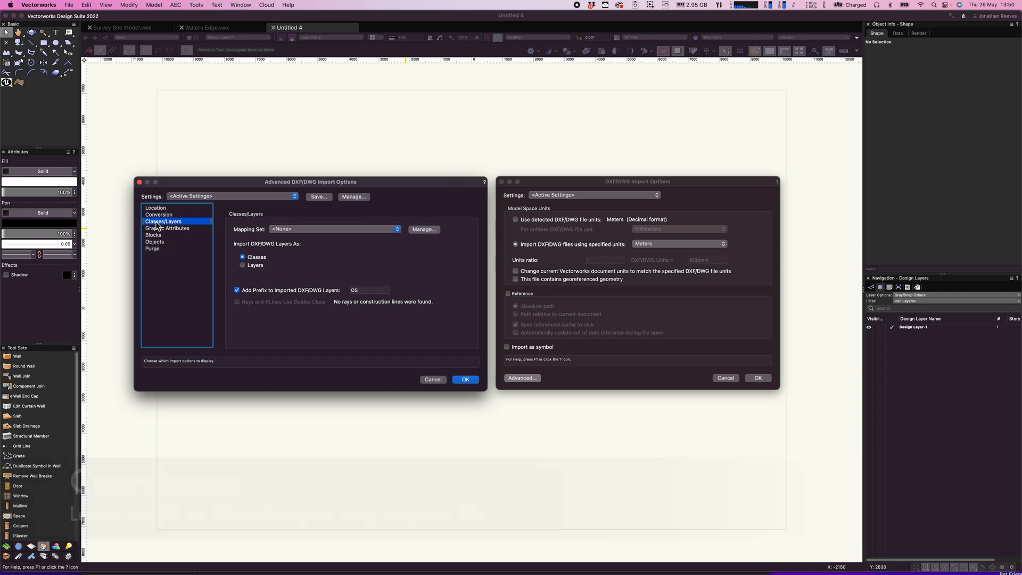
{"action": "left_click", "coordinate": [368, 289]}
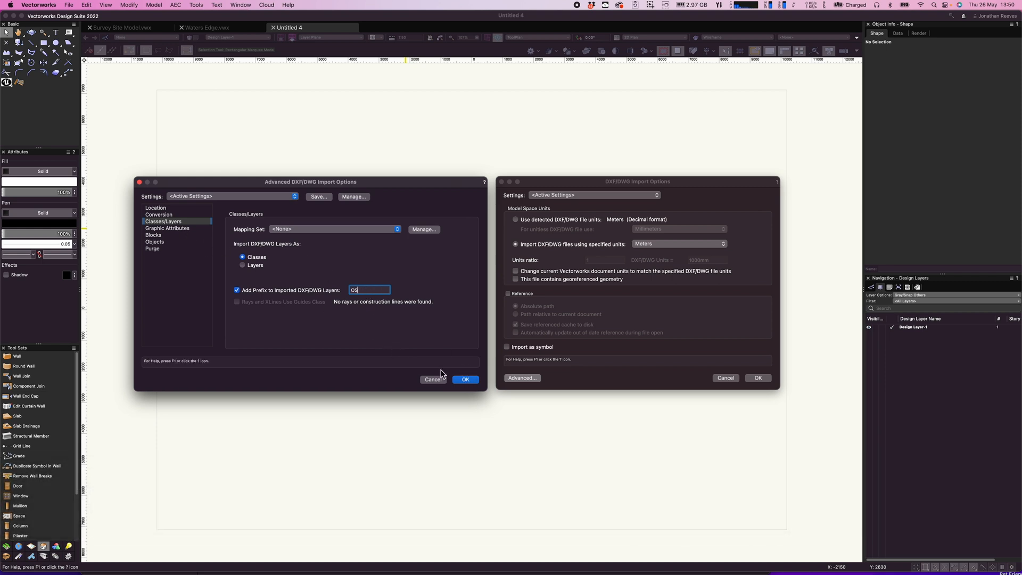
{"action": "left_click", "coordinate": [465, 379]}
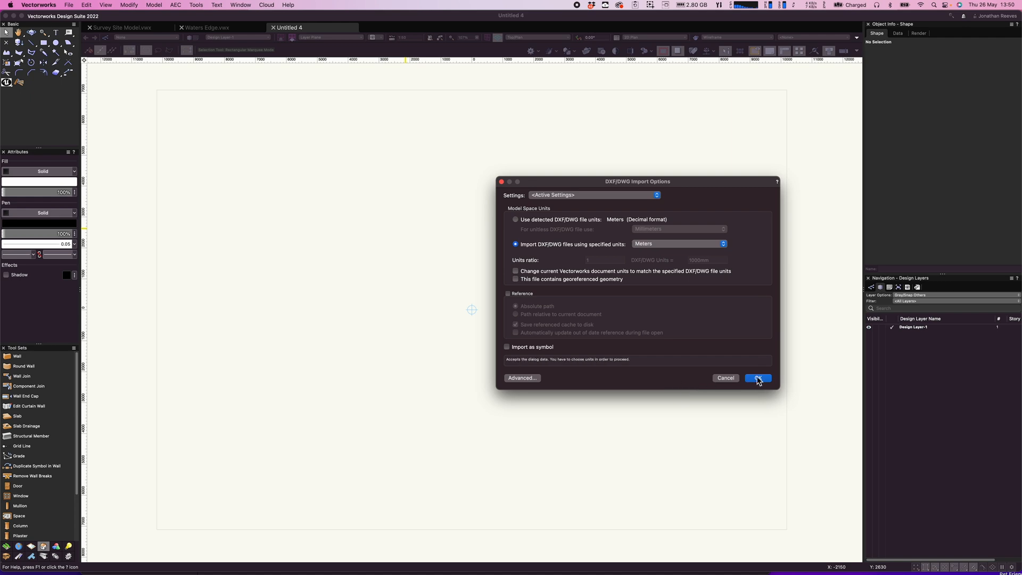
Run the import and set the OS map design layer scale to 1:500
{"action": "left_click", "coordinate": [757, 378]}
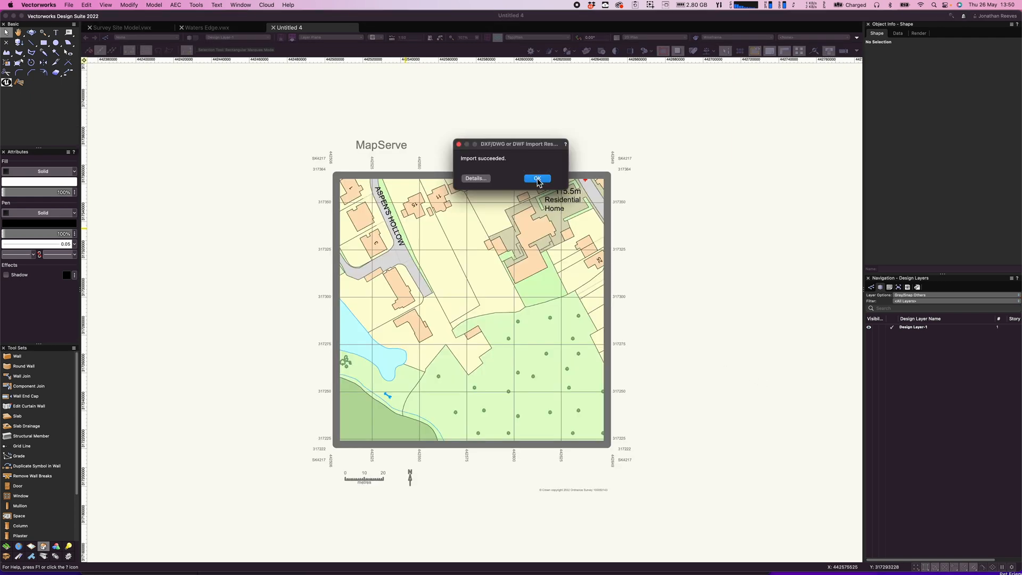
{"action": "left_click", "coordinate": [535, 178]}
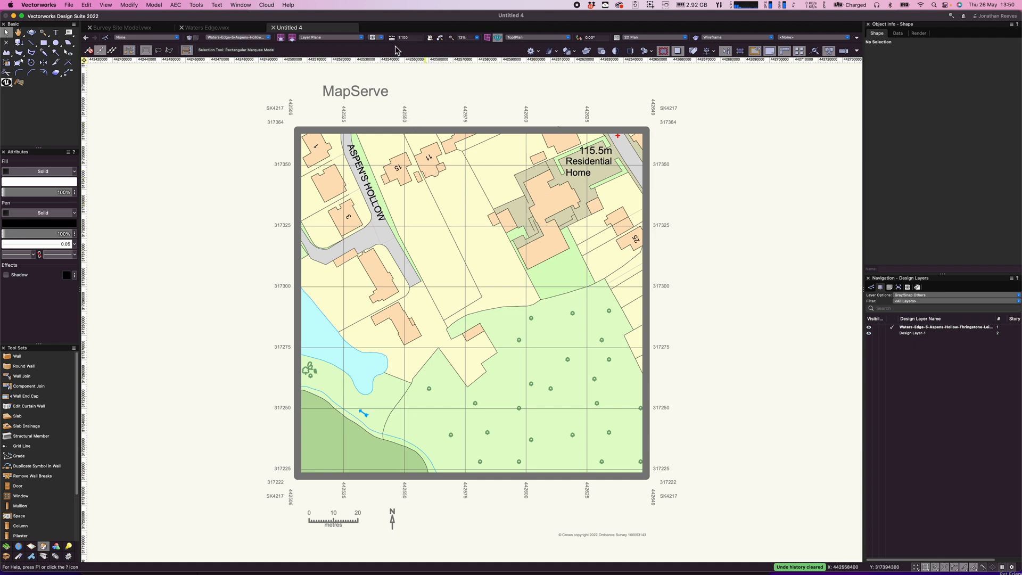
{"action": "left_click", "coordinate": [392, 38]}
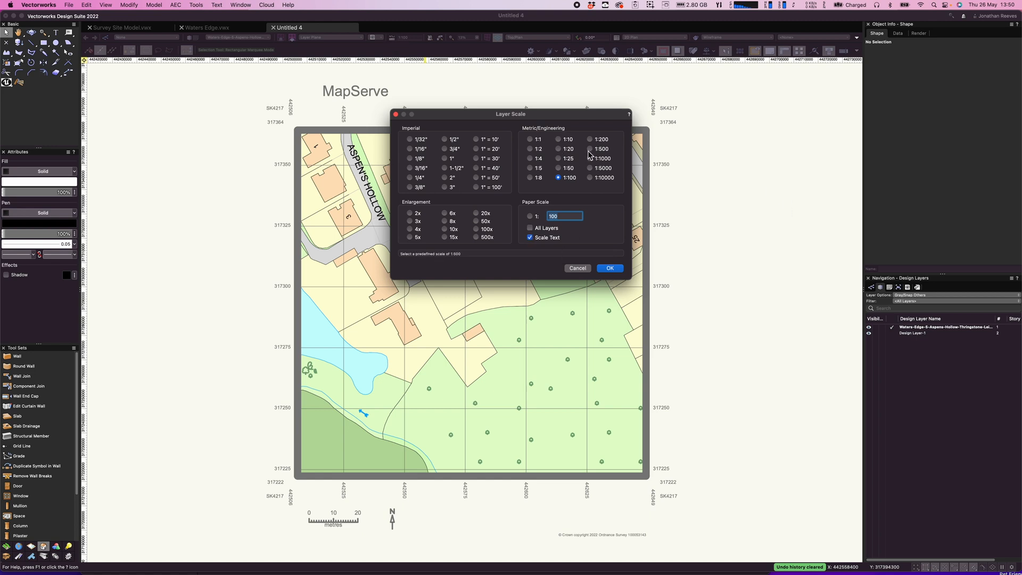
{"action": "left_click", "coordinate": [591, 149]}
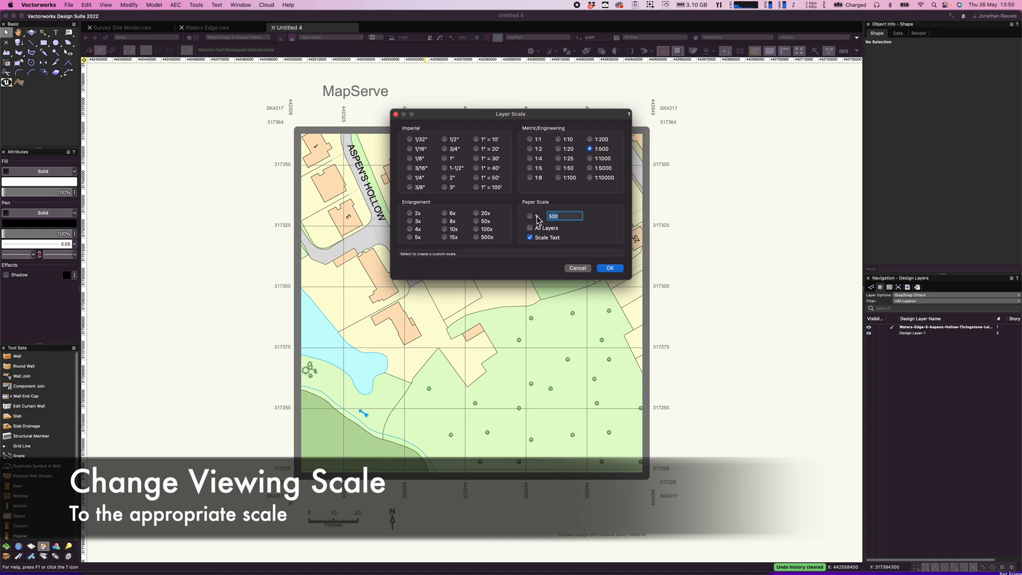
{"action": "left_click", "coordinate": [609, 268]}
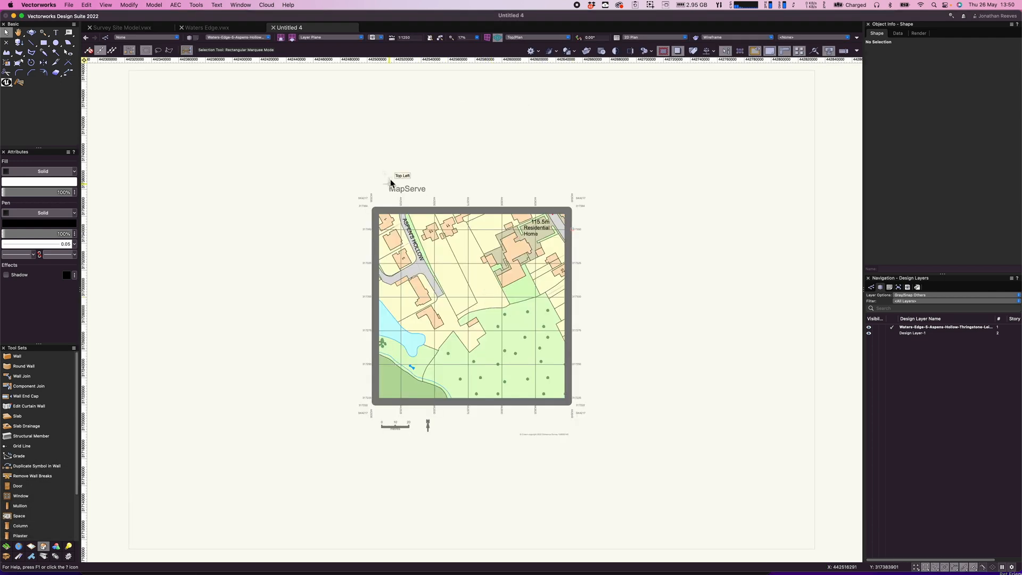
{"action": "left_click", "coordinate": [569, 246]}
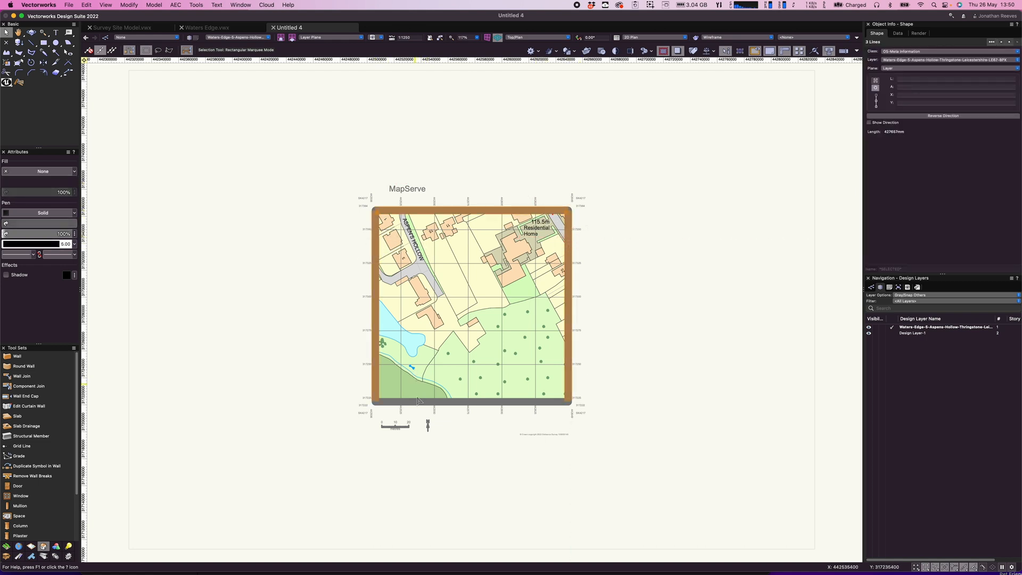
{"action": "left_click", "coordinate": [63, 233]}
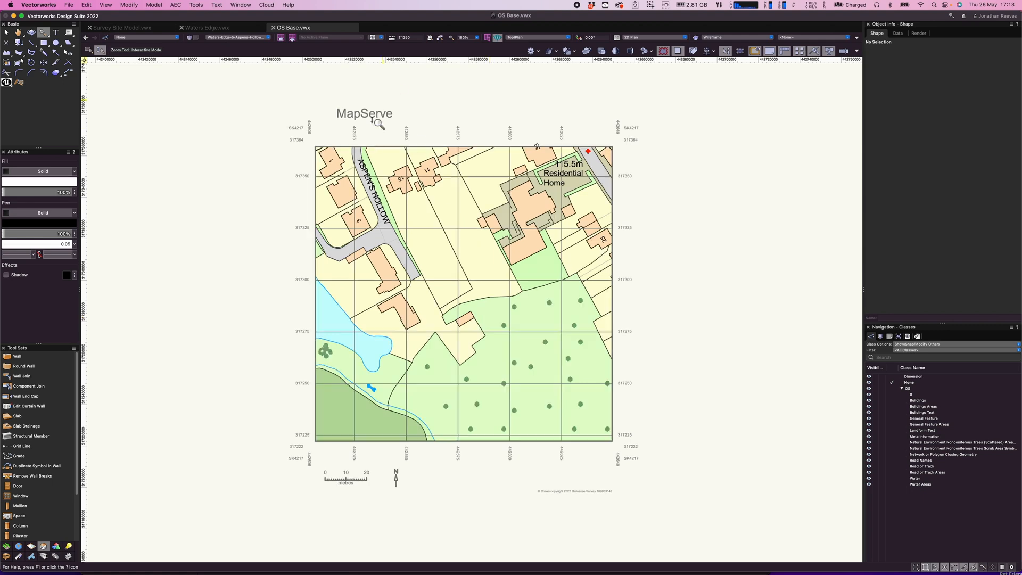
{"action": "mouse_move", "coordinate": [461, 292]}
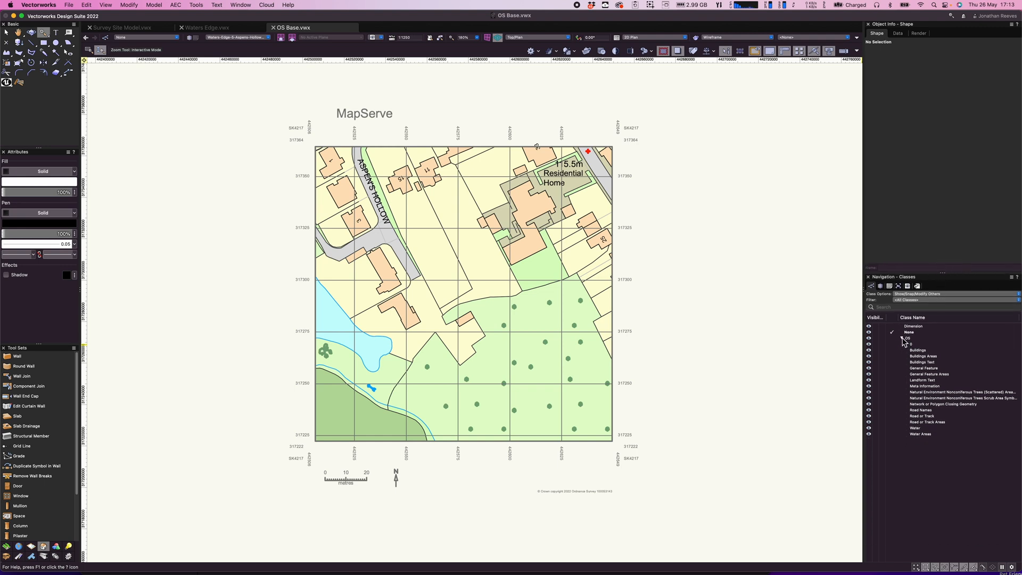
Collapse the OS classes into one group and pick the Stake tool from Site Planning
{"action": "left_click", "coordinate": [907, 338]}
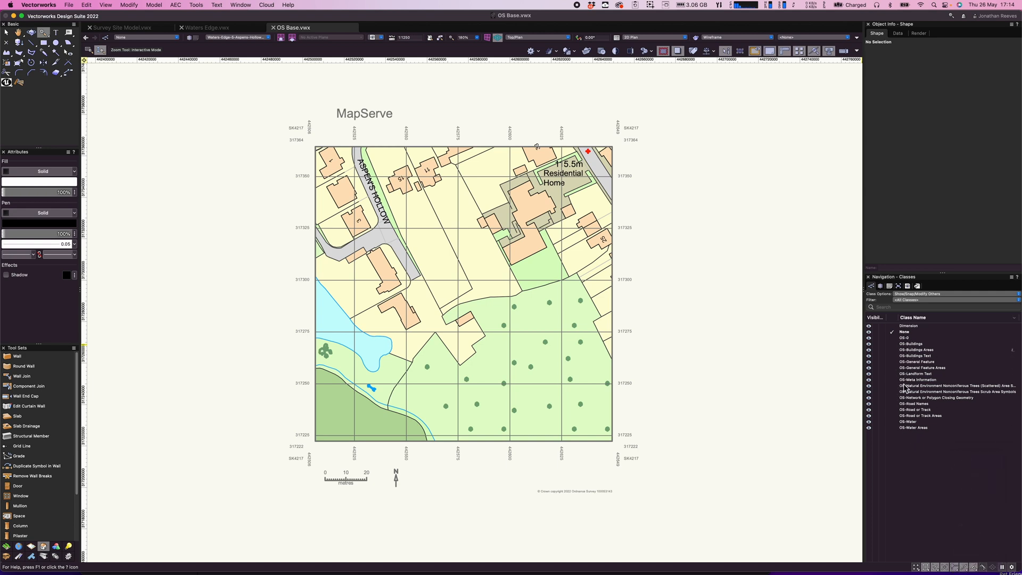
{"action": "right_click", "coordinate": [923, 455]}
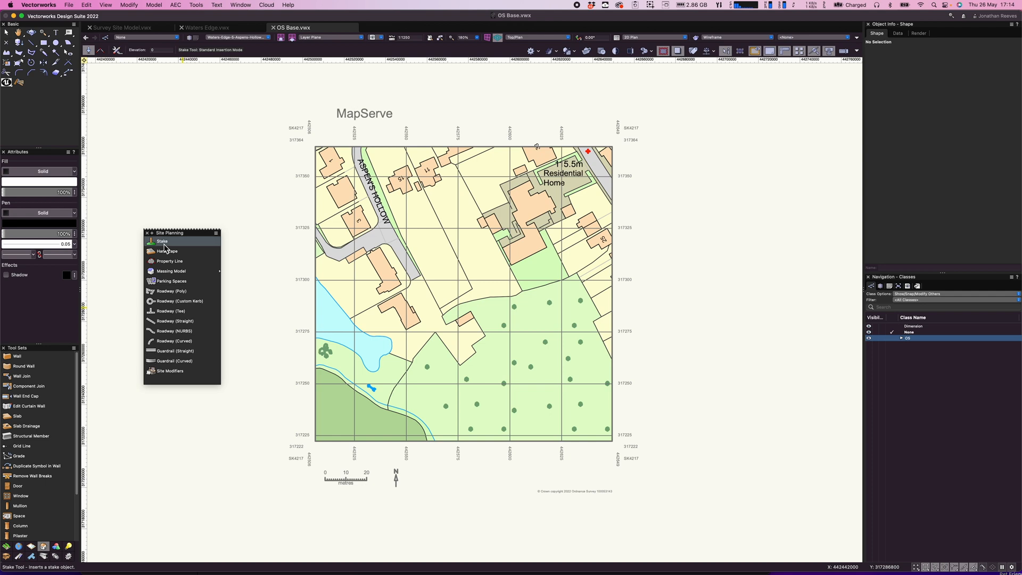
{"action": "mouse_move", "coordinate": [166, 248]}
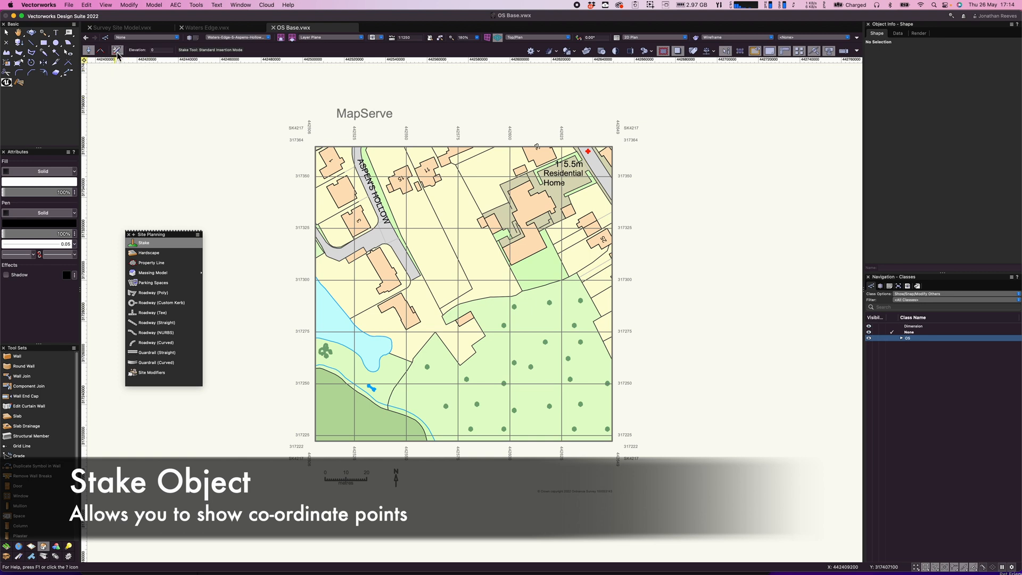
Set stake labels to coordinate point in meters and place two stakes on the map
{"action": "left_click", "coordinate": [118, 50]}
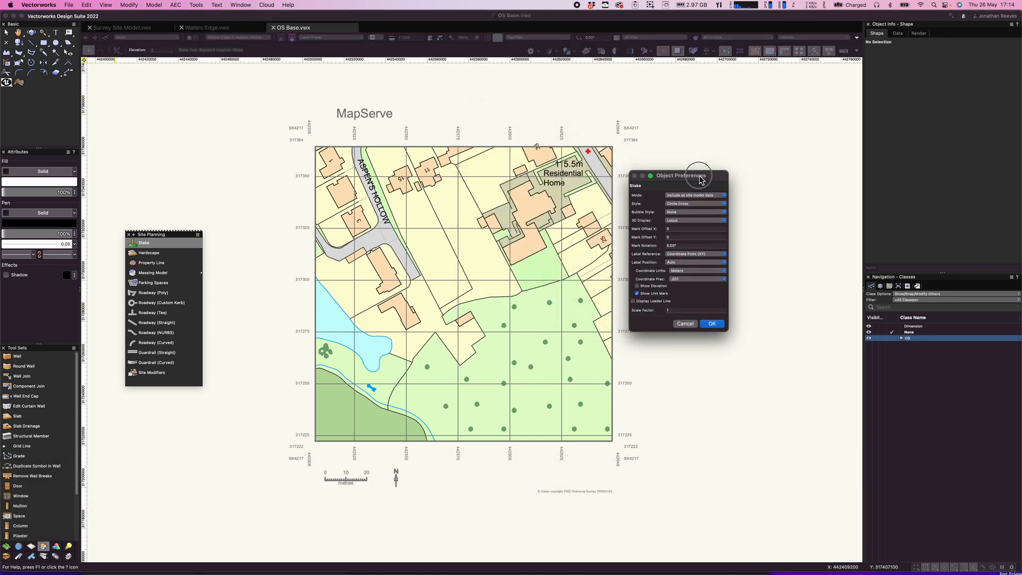
{"action": "left_click_drag", "start_coordinate": [681, 176], "coordinate": [705, 155]}
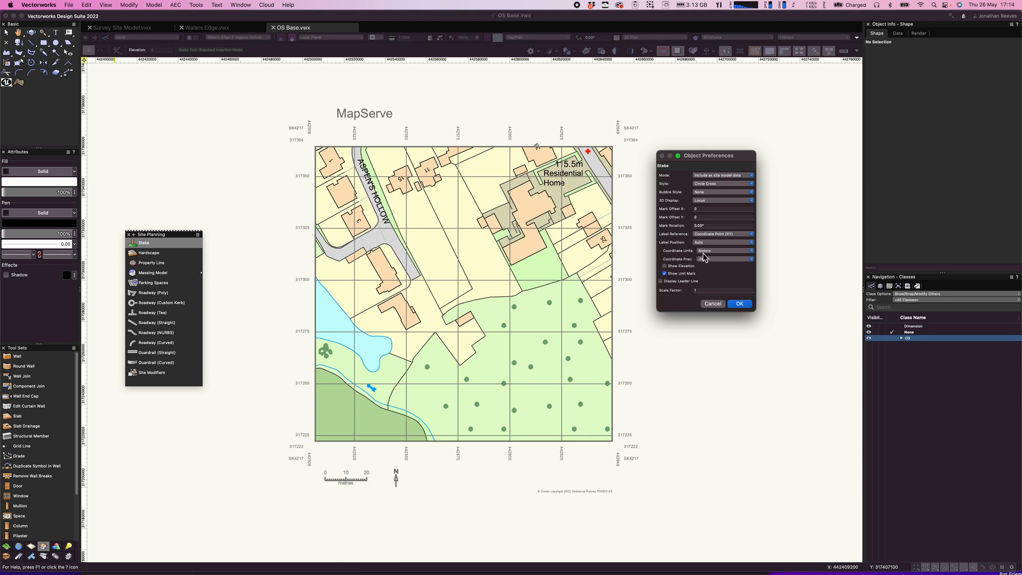
{"action": "left_click", "coordinate": [738, 303]}
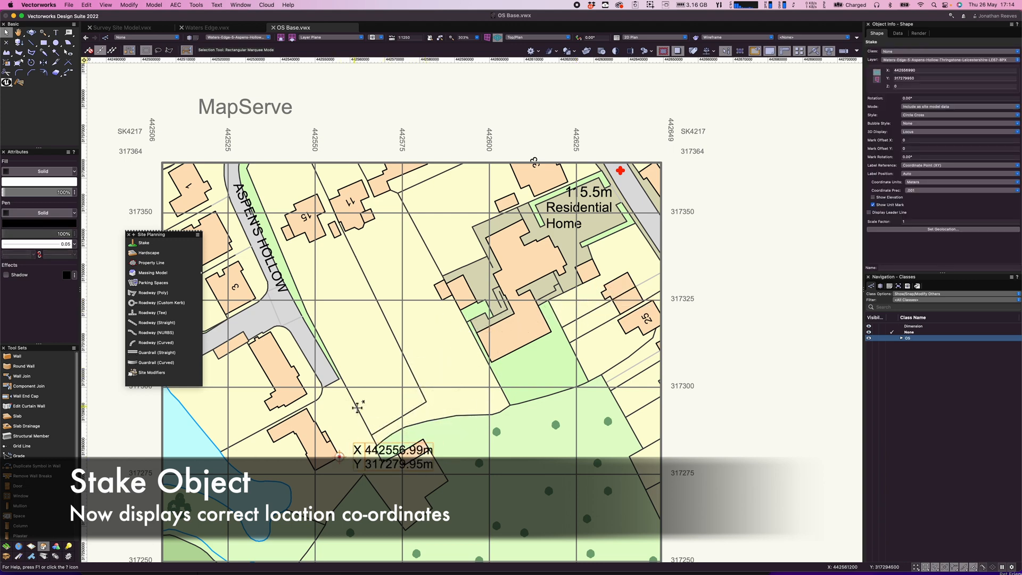
{"action": "scroll", "scroll_direction": "down", "scroll_amount": 3}
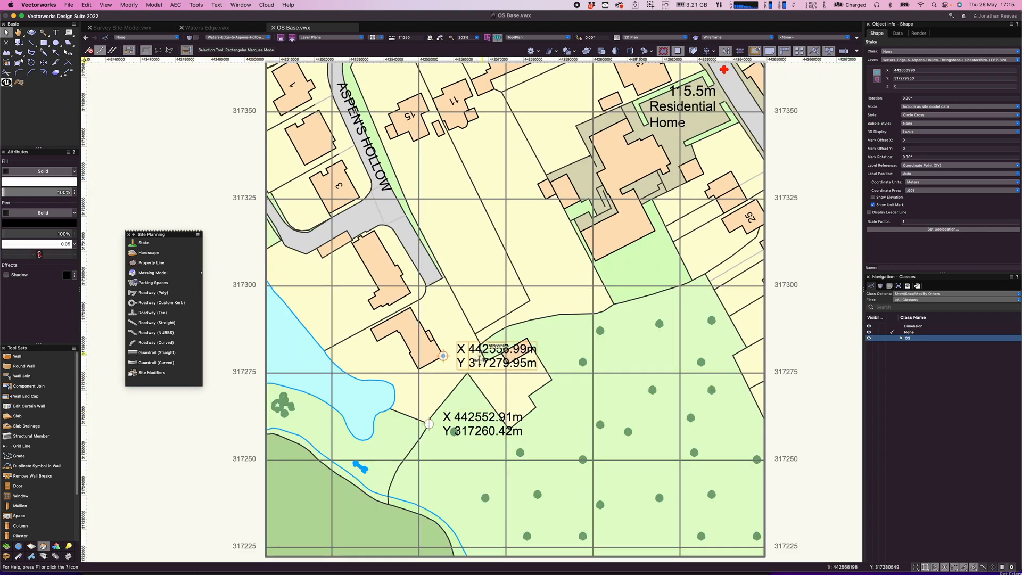
{"action": "mouse_move", "coordinate": [152, 272]}
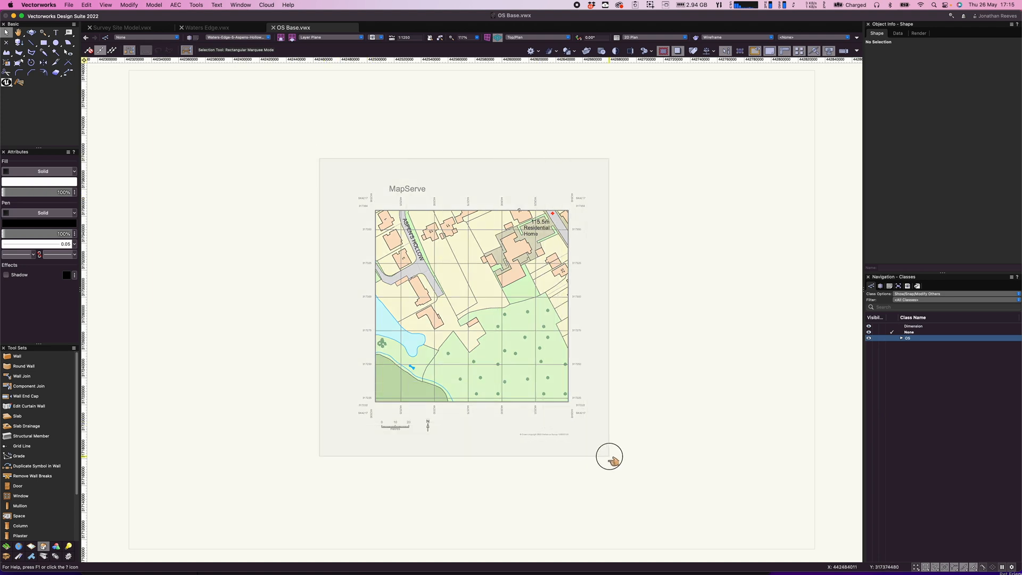
Copy all OS Base objects and switch to the Waters Edge.vwx document
{"action": "left_click", "coordinate": [609, 455]}
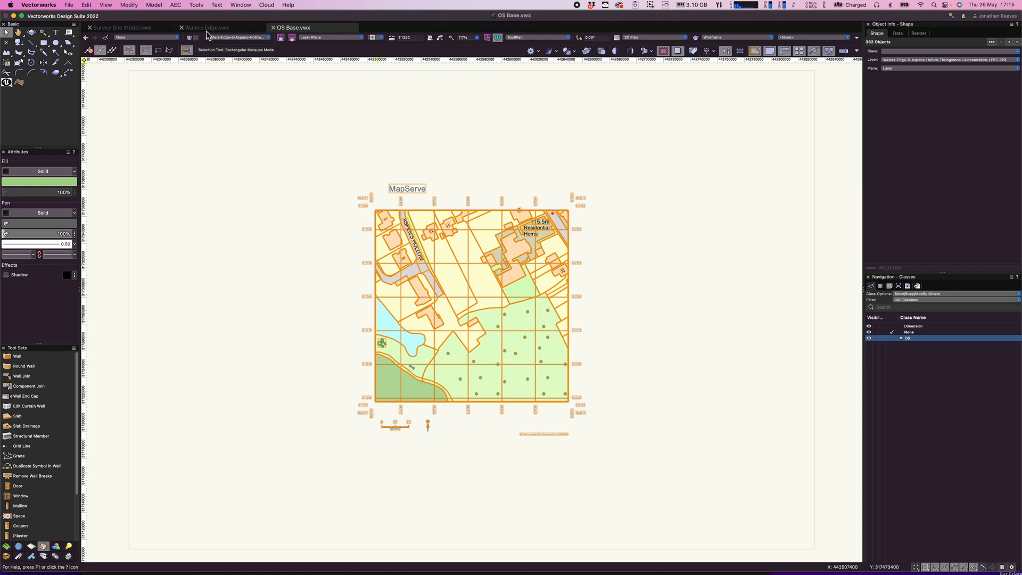
{"action": "left_click", "coordinate": [208, 28]}
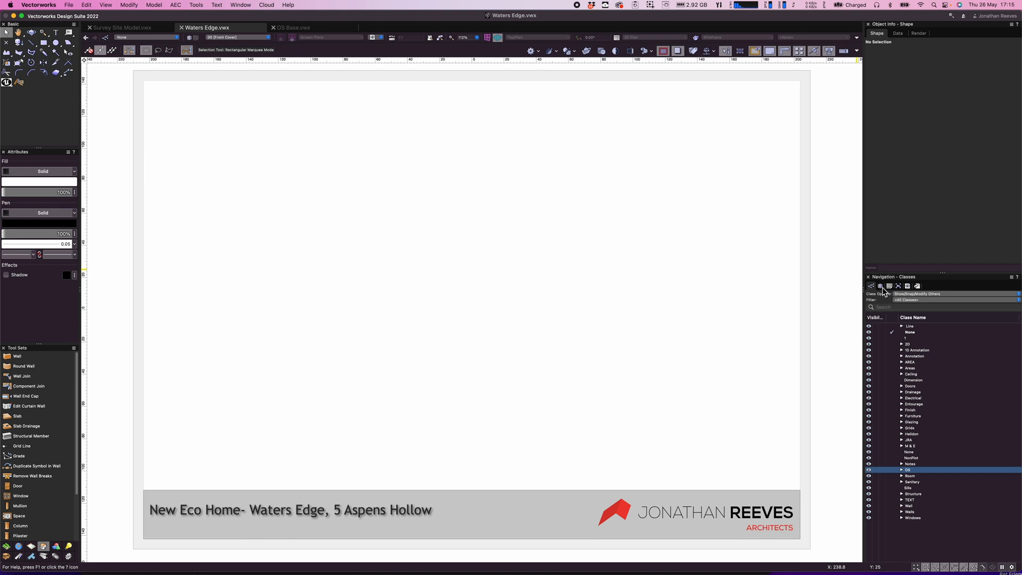
Activate the OS Plan design layer and paste the OS map in place
{"action": "left_click", "coordinate": [880, 286]}
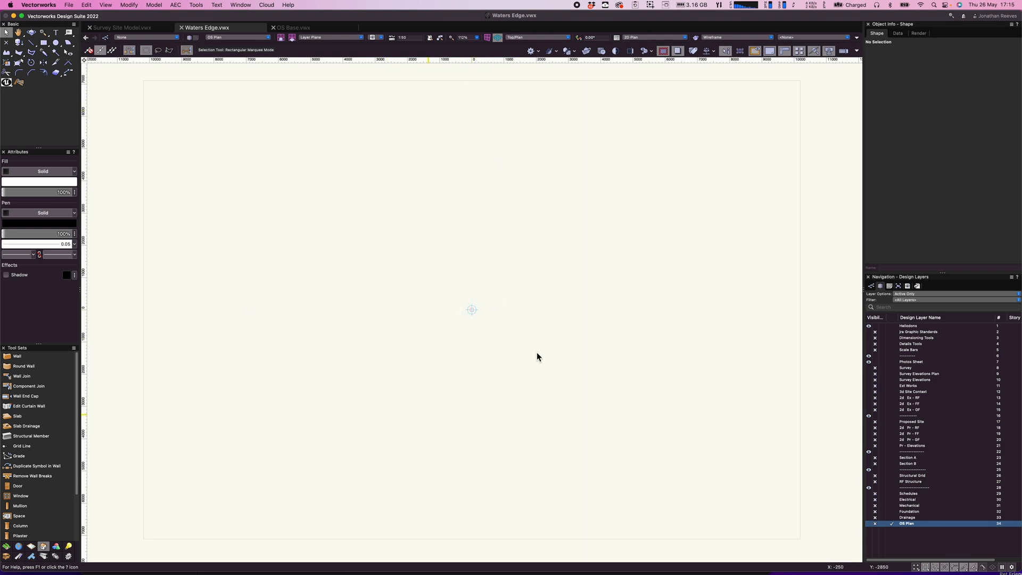
{"action": "mouse_move", "coordinate": [471, 312]}
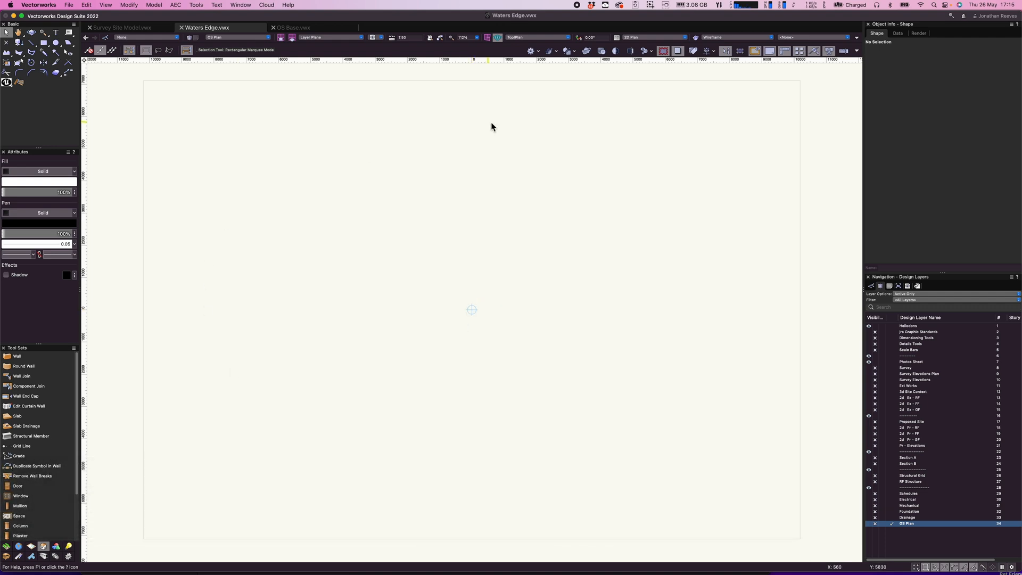
{"action": "mouse_move", "coordinate": [472, 315]}
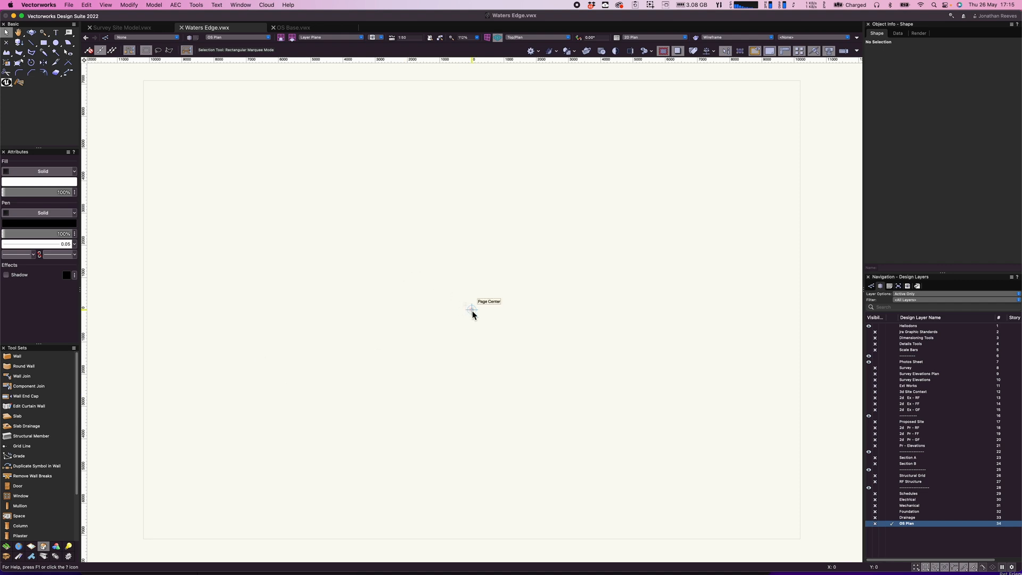
{"action": "mouse_move", "coordinate": [473, 315]}
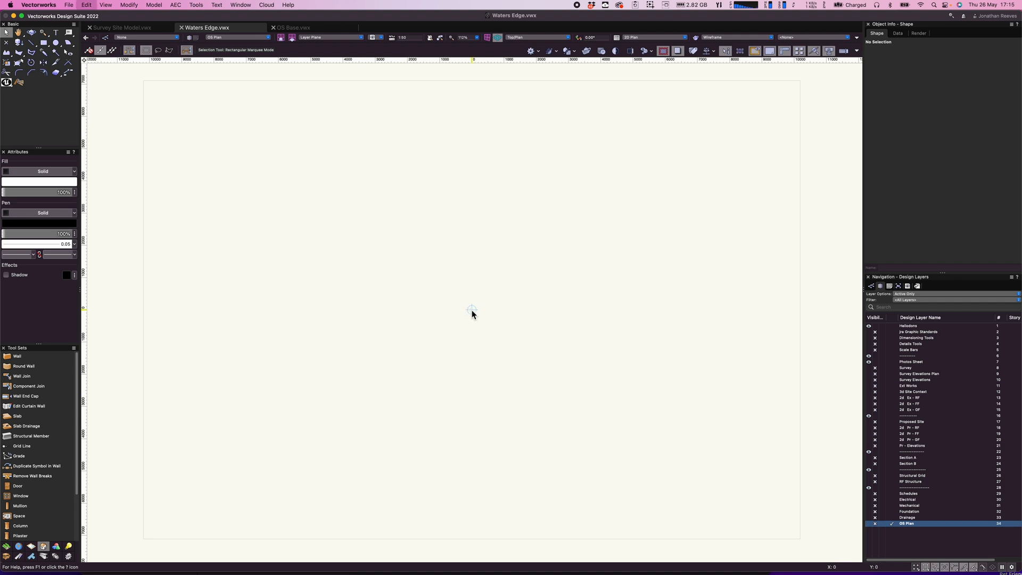
{"action": "left_click", "coordinate": [393, 37]}
{"action": "type", "text": "125"}
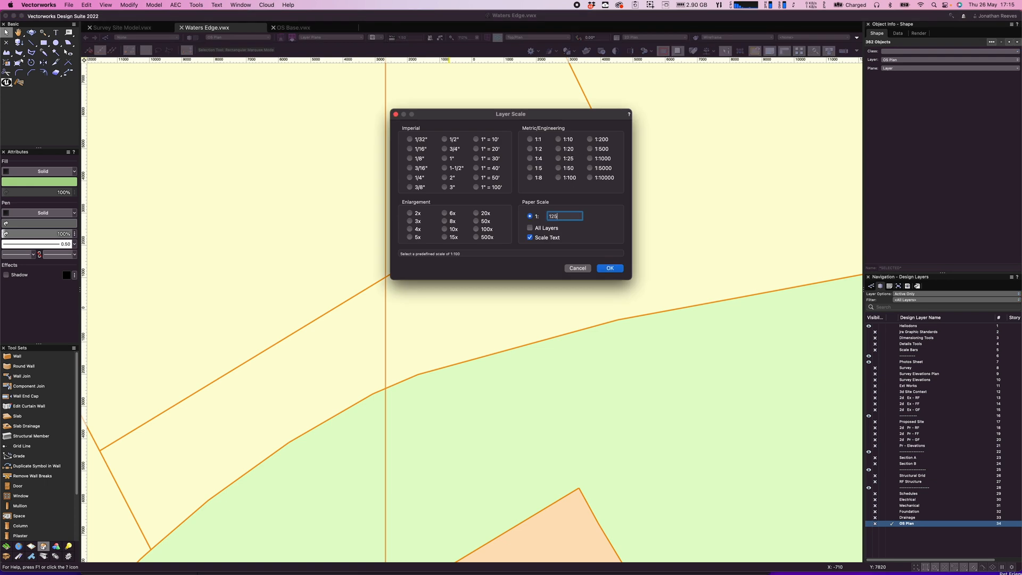
Apply a 1:1250 scale to the OS Plan layer and clear the selection
{"action": "left_click", "coordinate": [608, 268]}
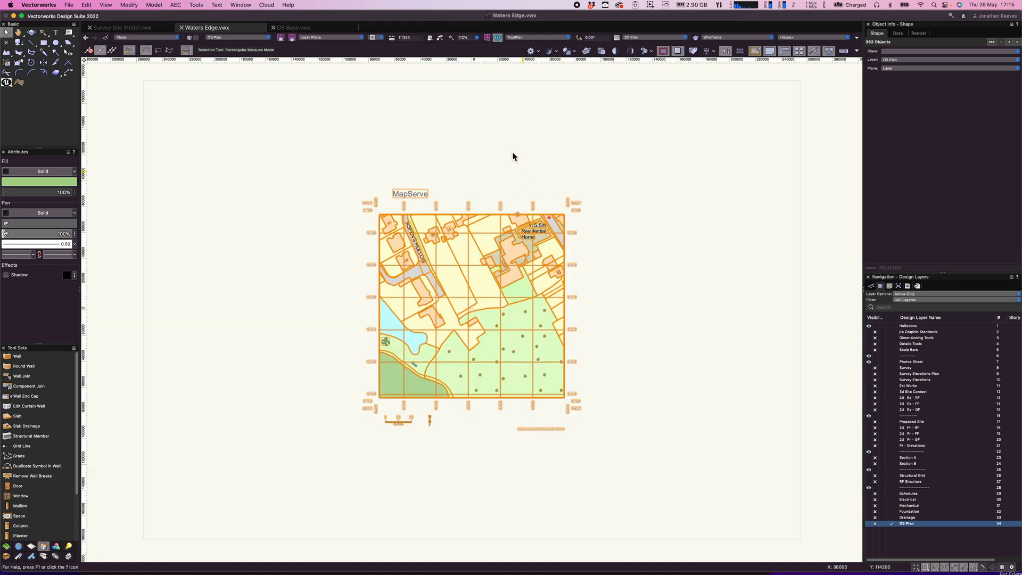
{"action": "left_click", "coordinate": [516, 157]}
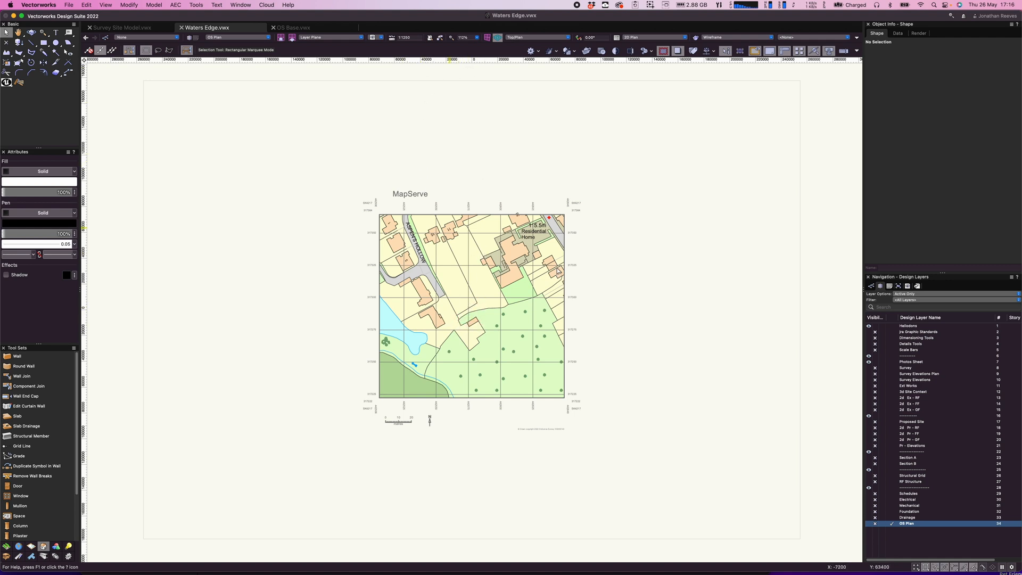
{"action": "mouse_move", "coordinate": [464, 158]}
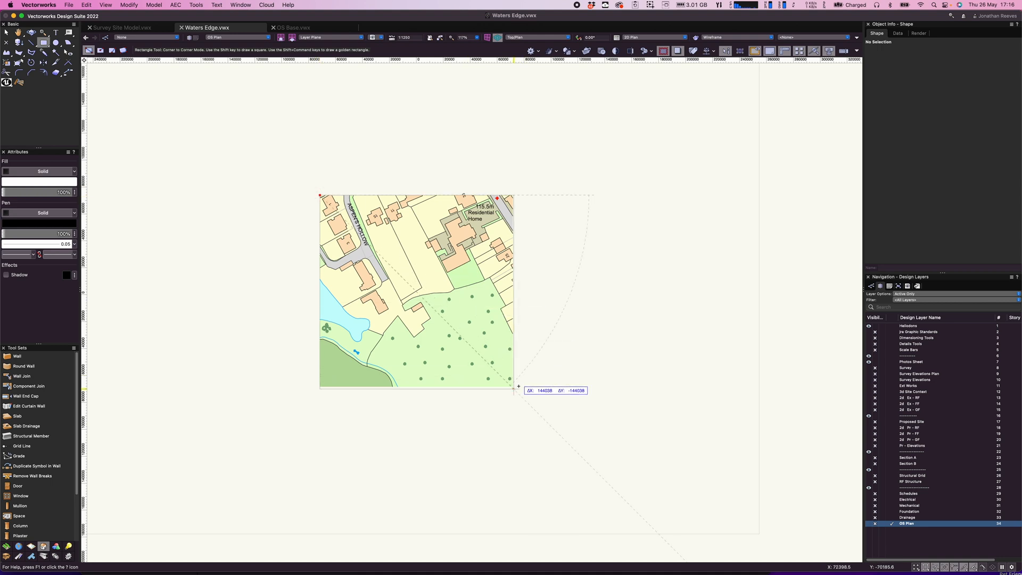
Draw a square boundary over the map area and show the class list
{"action": "left_click_drag", "start_coordinate": [320, 194], "coordinate": [512, 385]}
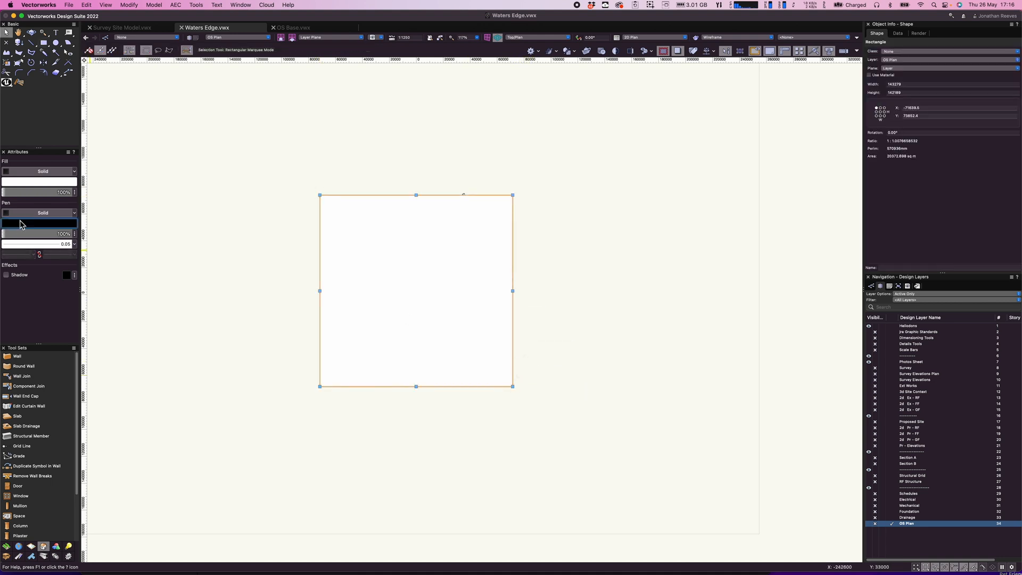
{"action": "left_click", "coordinate": [42, 170]}
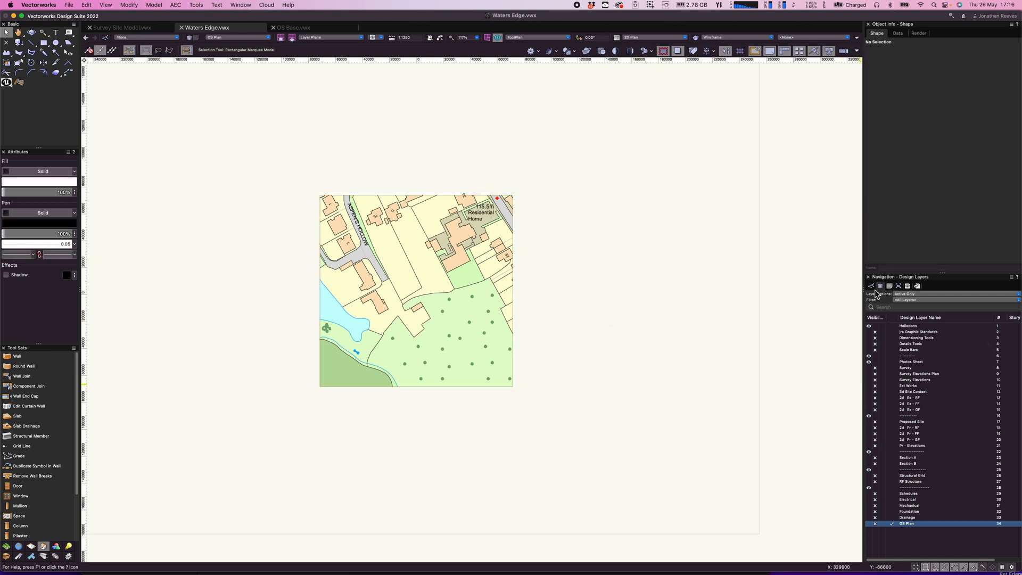
{"action": "left_click", "coordinate": [880, 286]}
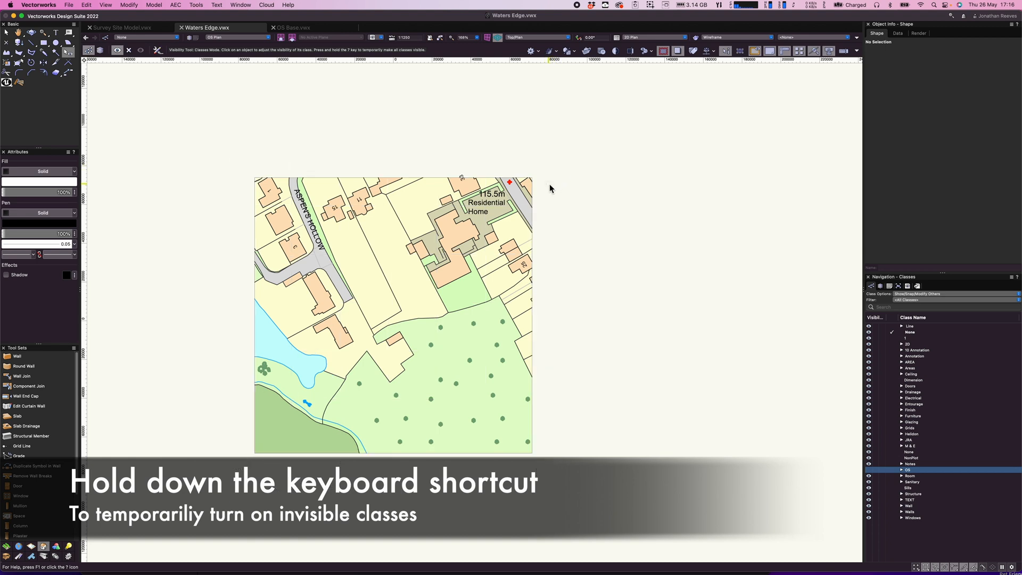
Reveal the hidden map classes and make the co-ordinate label class visible via the Visibility tool
{"action": "key", "text": "7"}
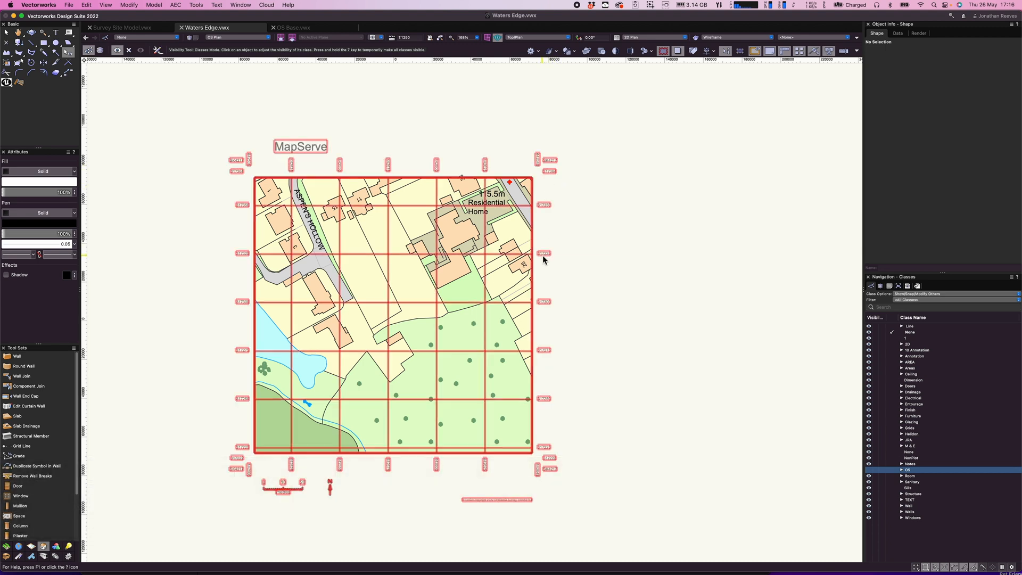
{"action": "left_click", "coordinate": [543, 253]}
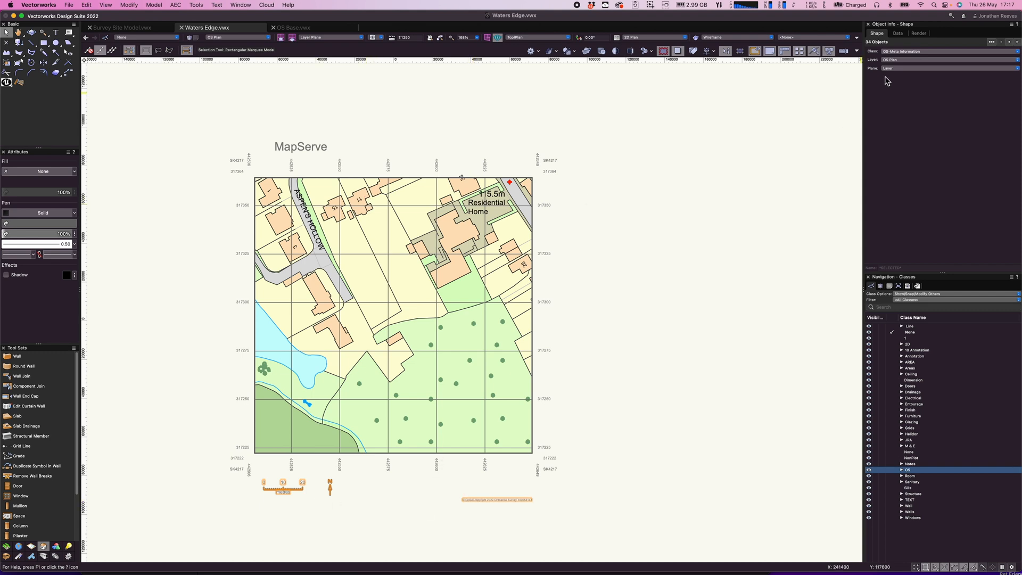
Set the grid and co-ordinate label class invisible, keeping map, scale bar, north point and copyright note
{"action": "left_click", "coordinate": [948, 51]}
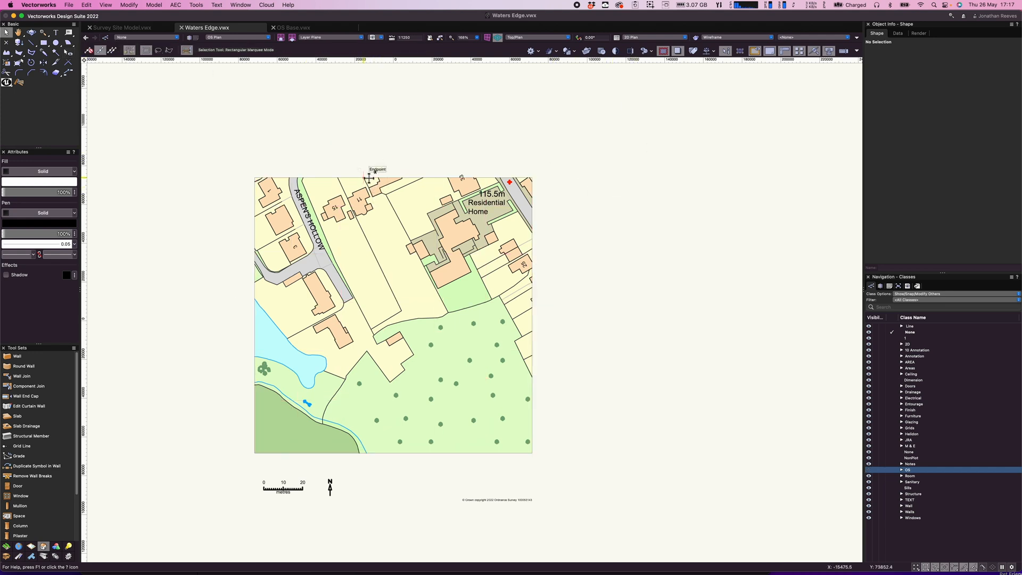
{"action": "left_click", "coordinate": [378, 176]}
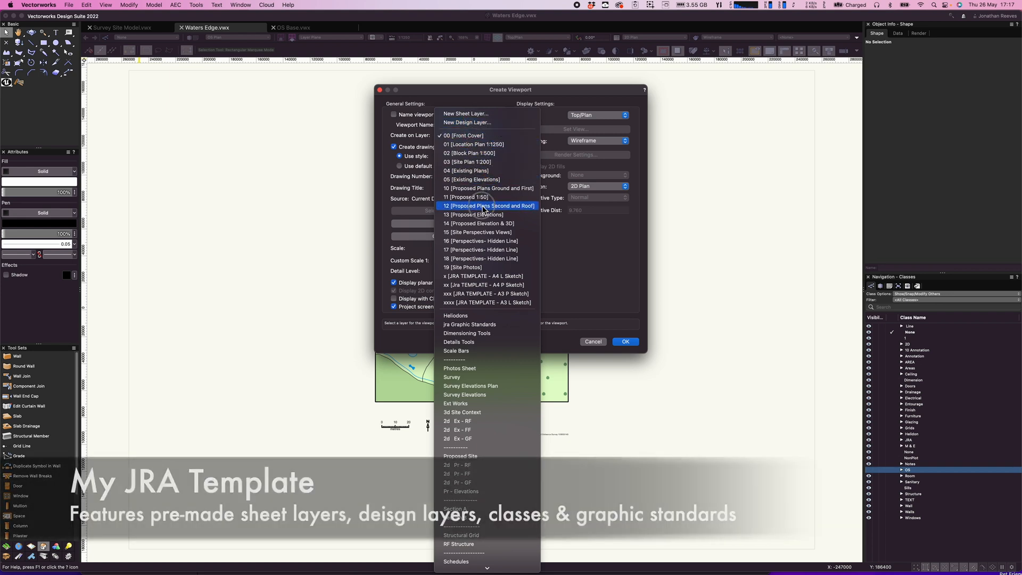
Create the OS map viewport on sheet 01 [Location Plan 1:1250]
{"action": "left_click", "coordinate": [473, 144]}
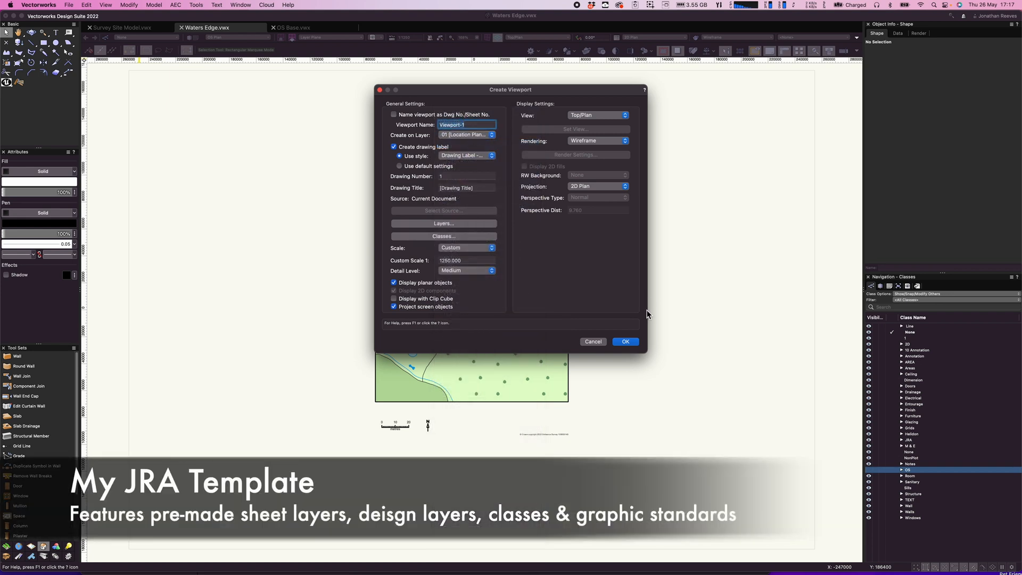
{"action": "left_click", "coordinate": [623, 342]}
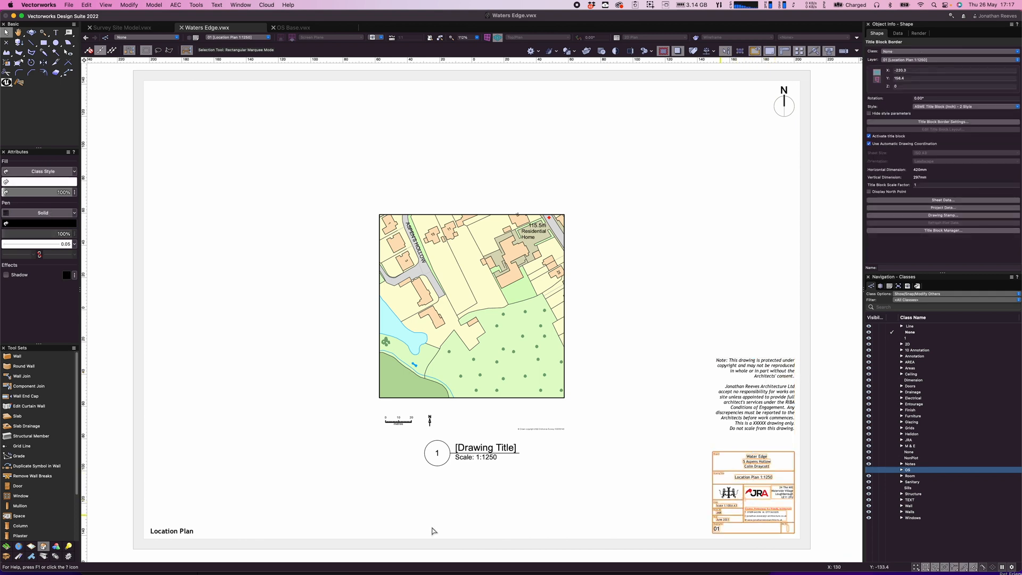
Delete the drawing title marker inside the location plan viewport's annotations
{"action": "left_click", "coordinate": [485, 447]}
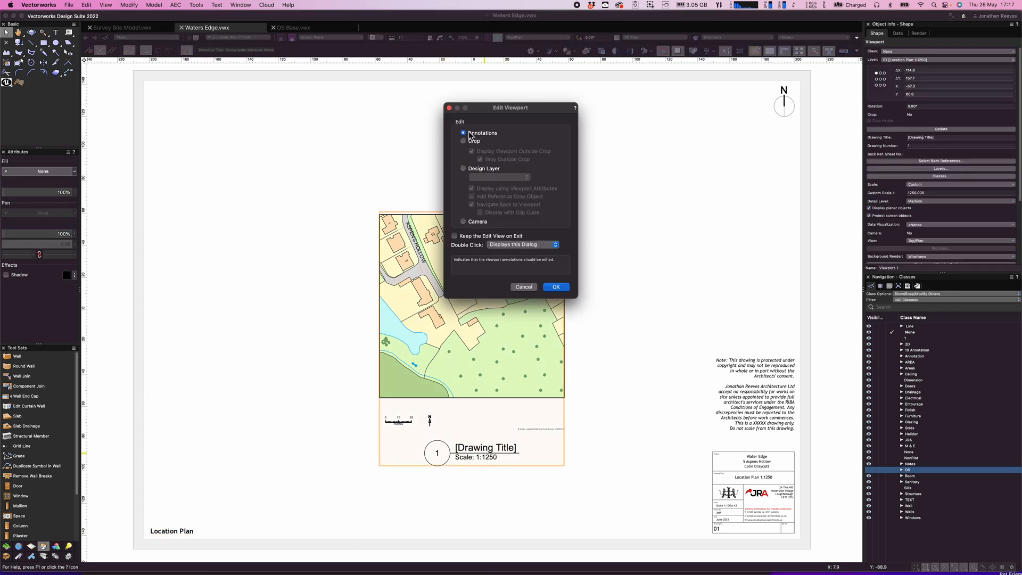
{"action": "left_click", "coordinate": [556, 286]}
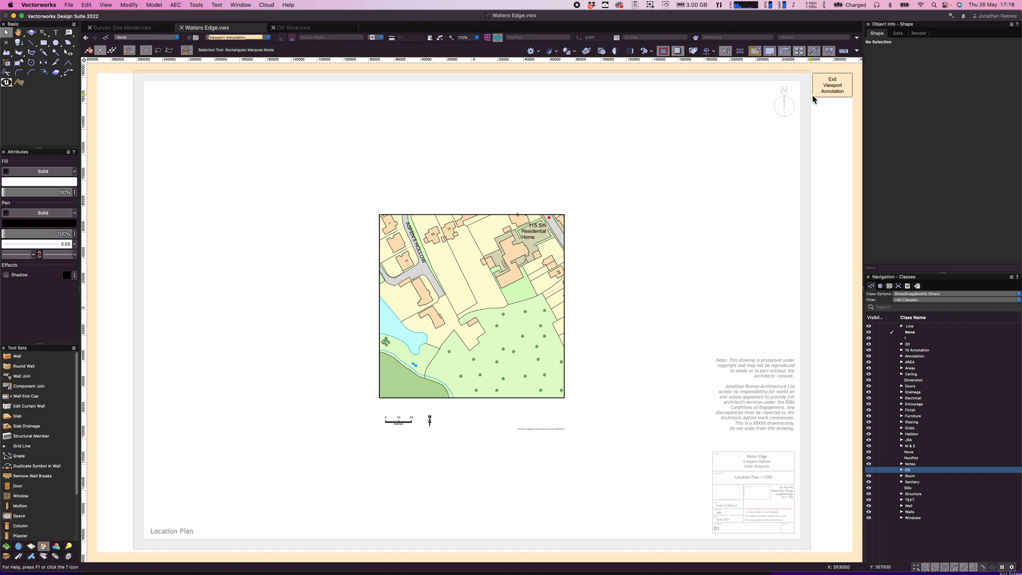
{"action": "left_click", "coordinate": [833, 85]}
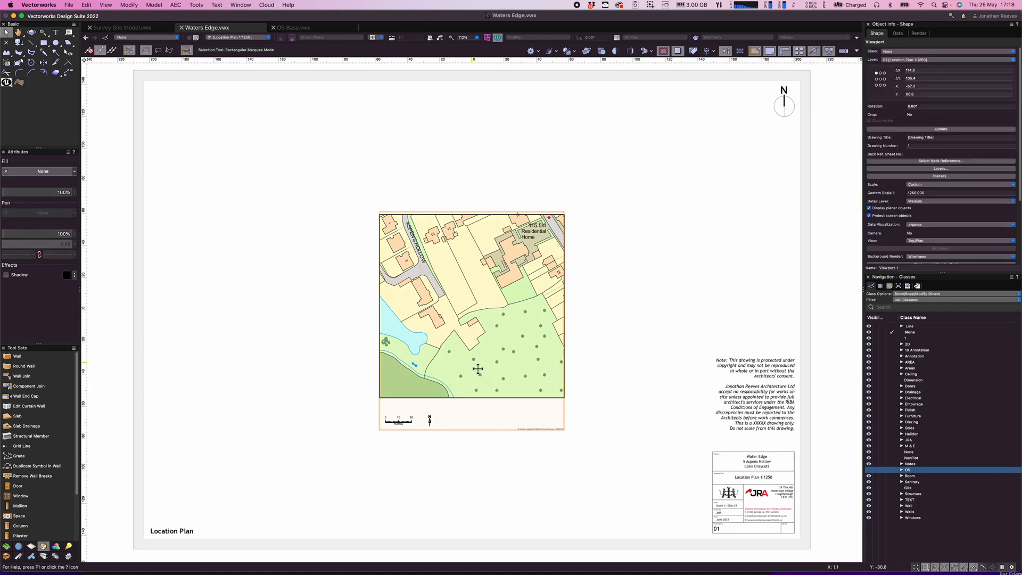
{"action": "mouse_move", "coordinate": [507, 296]}
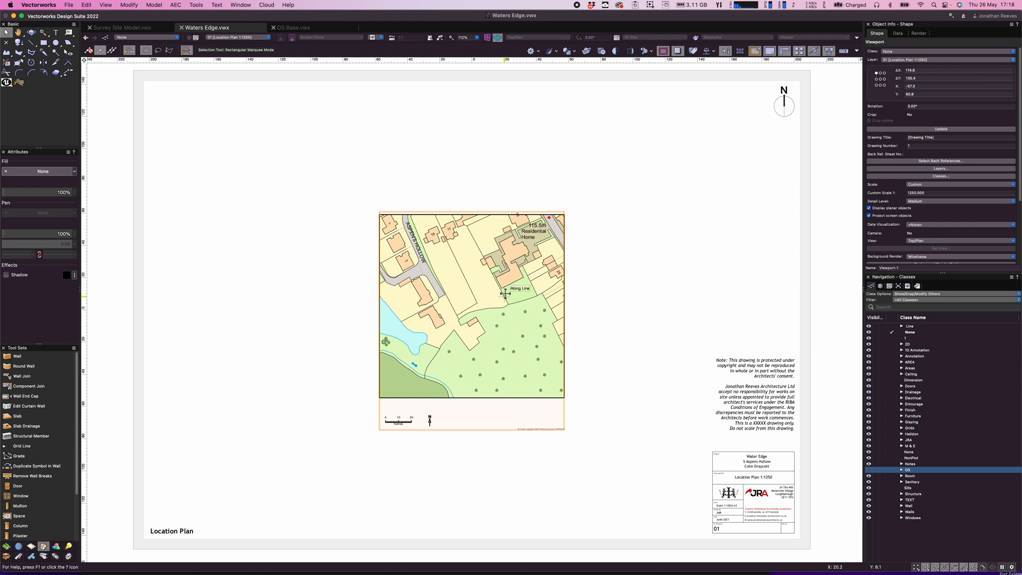
Copy the location plan viewport and paste it in place on the Block Plan 1:500 sheet
{"action": "left_click", "coordinate": [85, 4]}
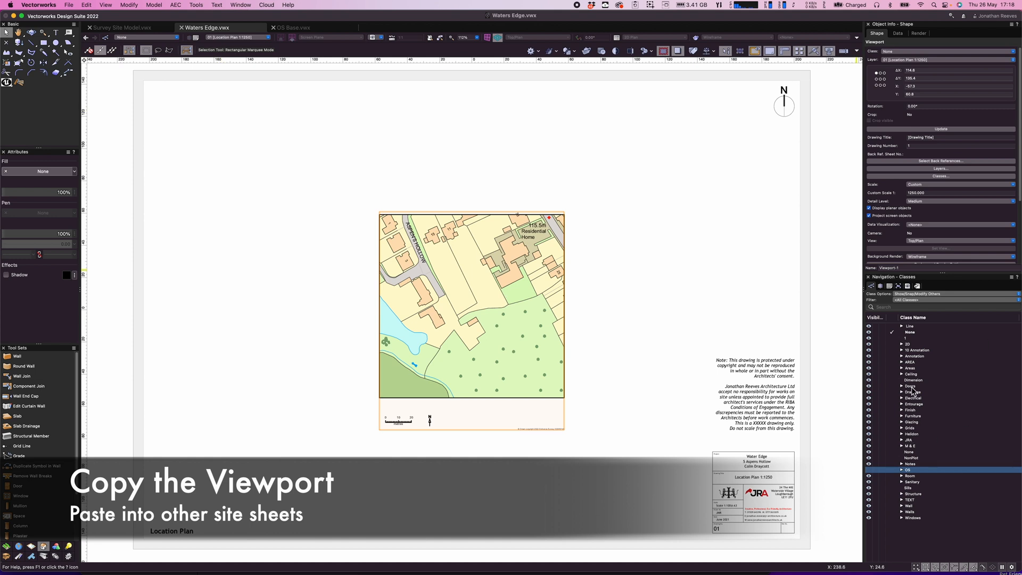
{"action": "left_click", "coordinate": [898, 286]}
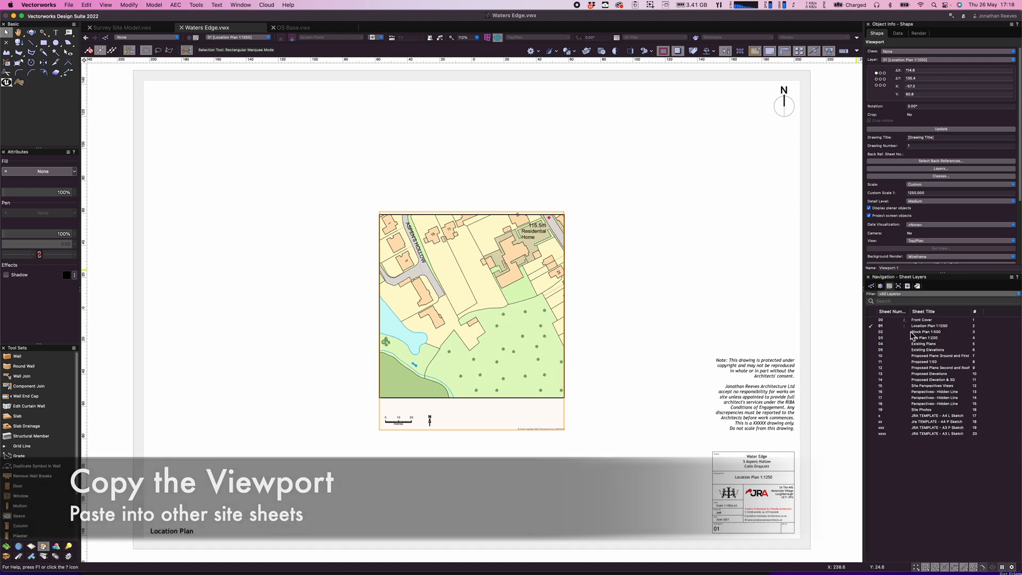
{"action": "left_click", "coordinate": [925, 332]}
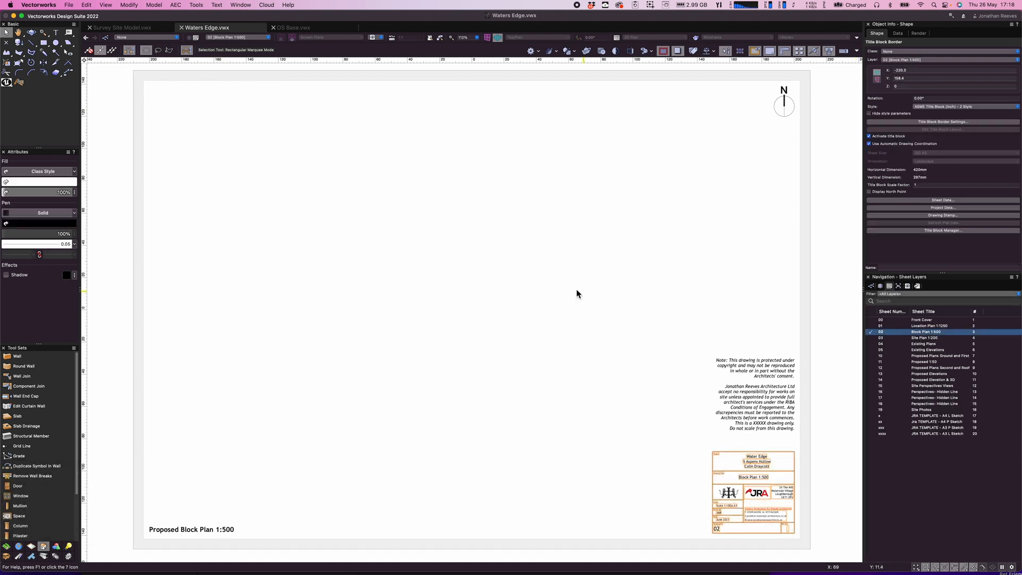
{"action": "right_click", "coordinate": [268, 168]}
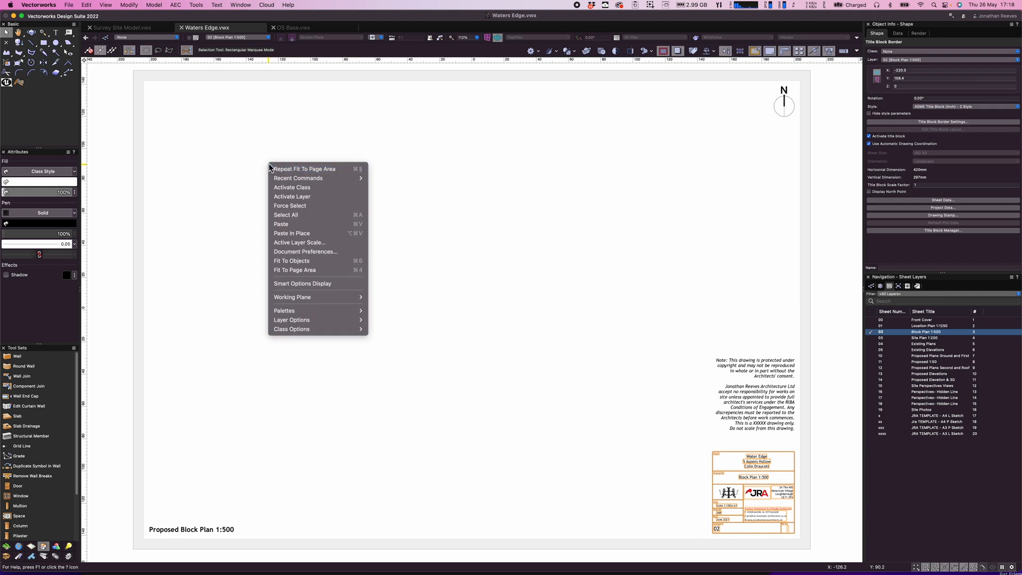
{"action": "mouse_move", "coordinate": [305, 251]}
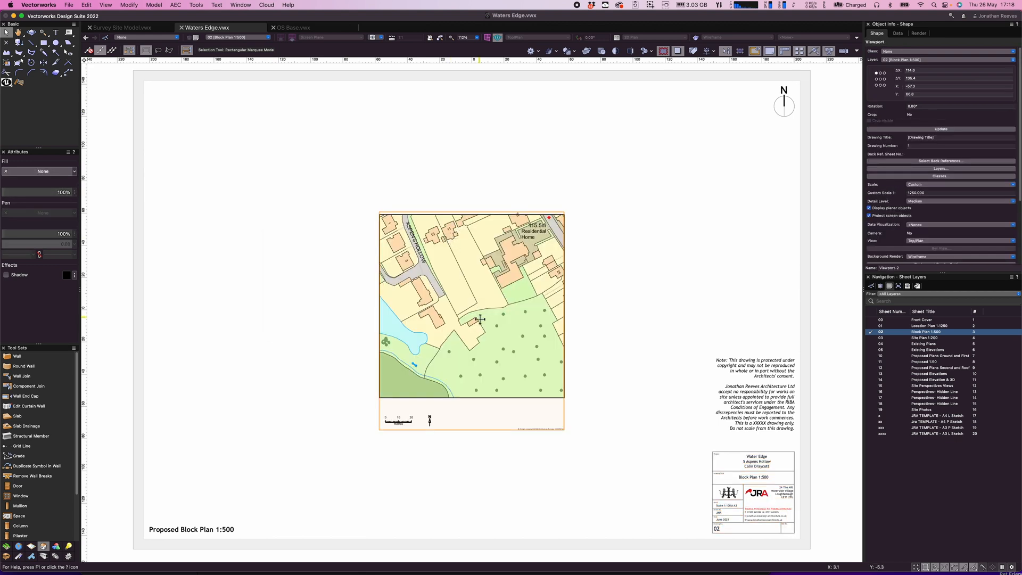
{"action": "right_click", "coordinate": [481, 320]}
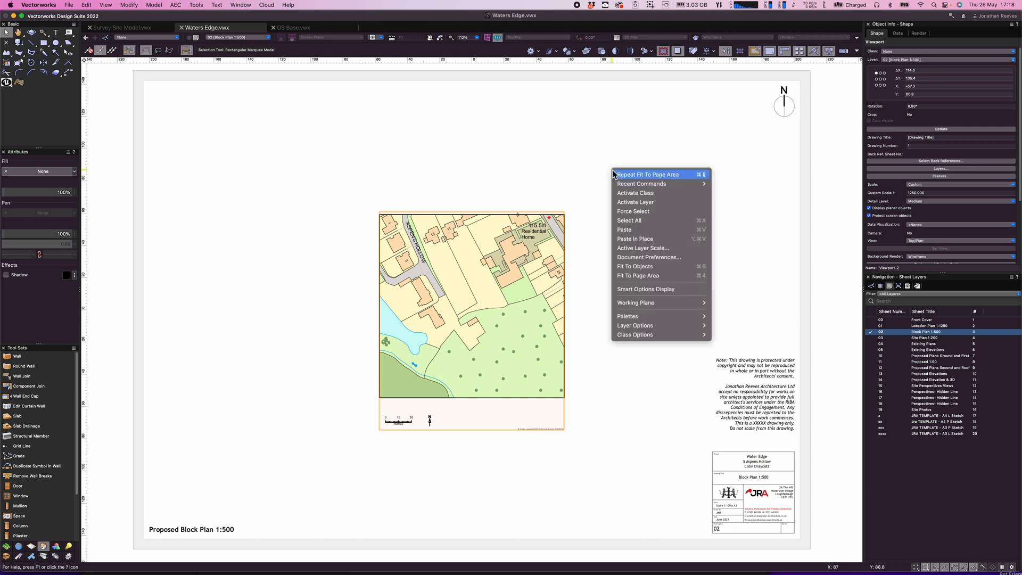
{"action": "mouse_move", "coordinate": [657, 238]}
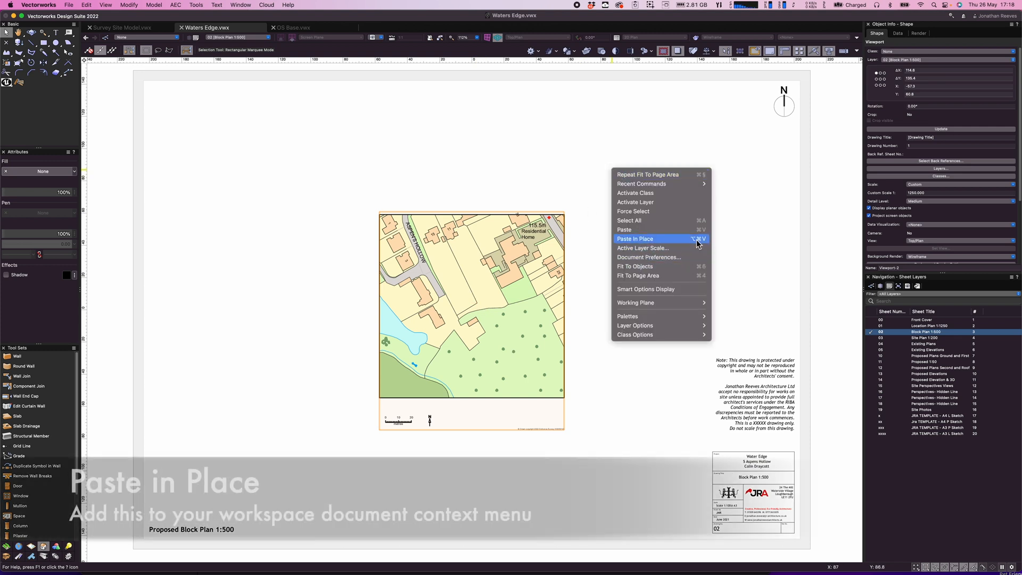
{"action": "mouse_move", "coordinate": [683, 176]}
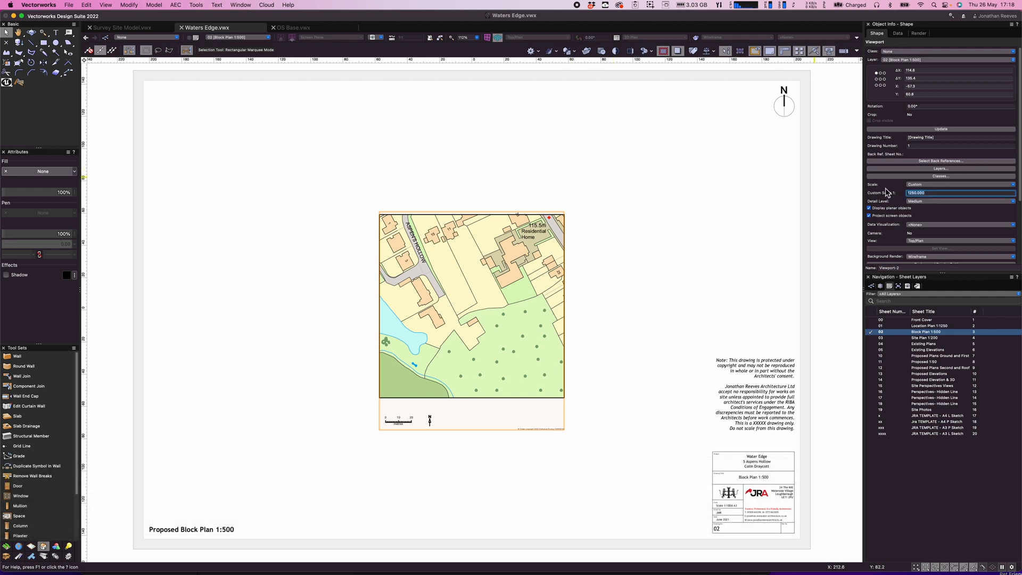
Set the block plan viewport scale to 1:500 and re-crop it to a smaller area
{"action": "type", "text": "500"}
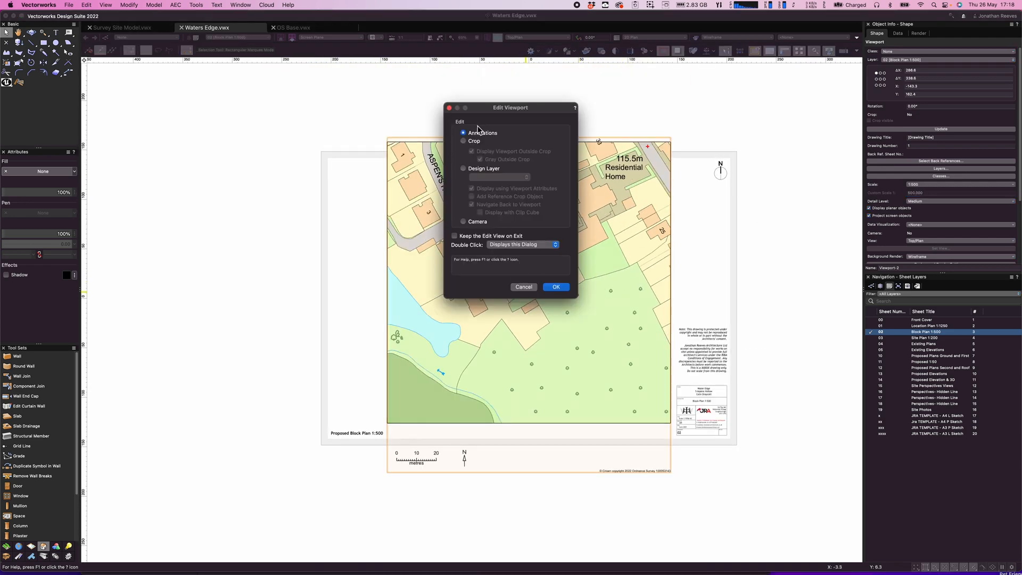
{"action": "left_click", "coordinate": [463, 141]}
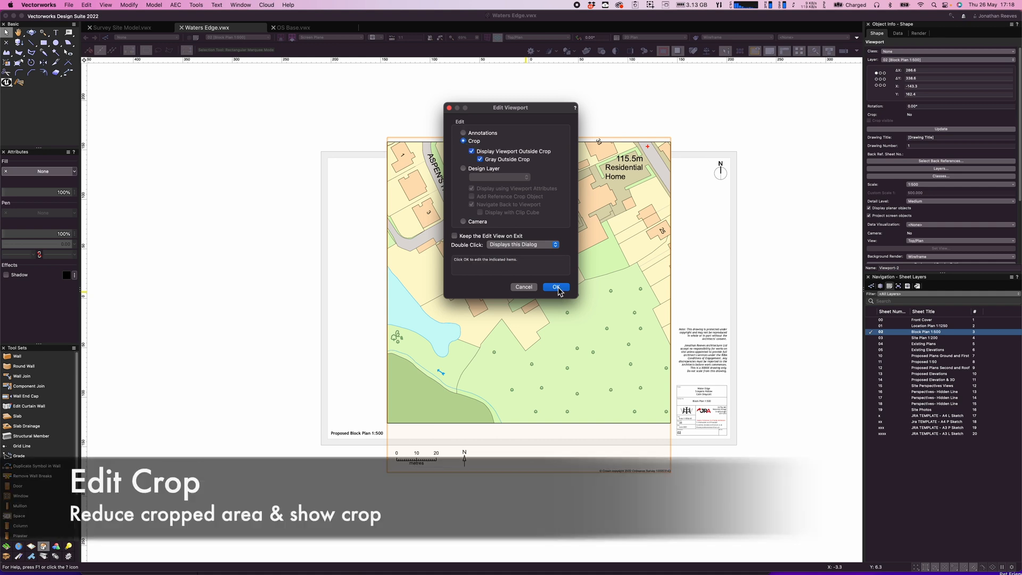
{"action": "left_click", "coordinate": [554, 286]}
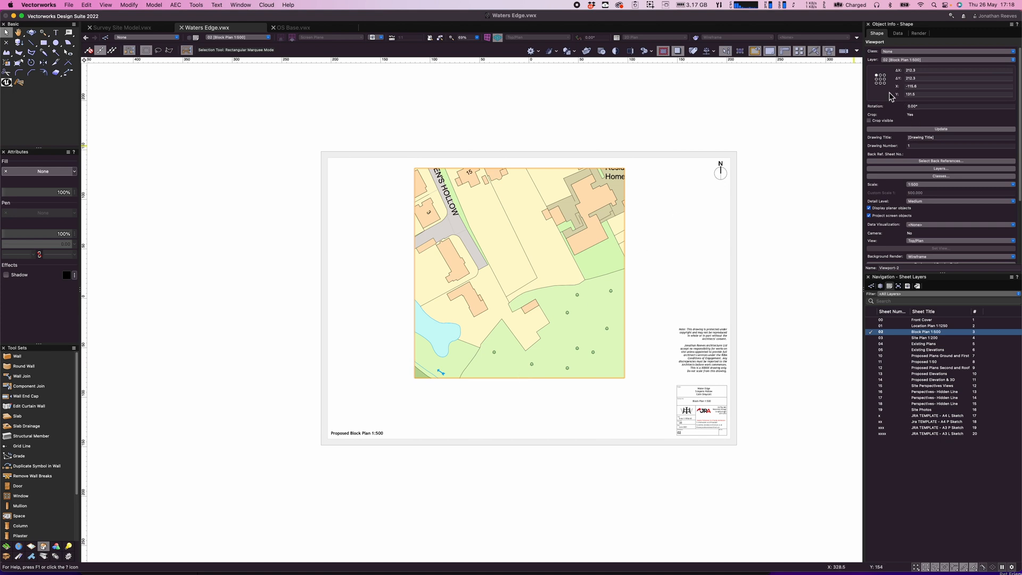
{"action": "mouse_move", "coordinate": [884, 83]}
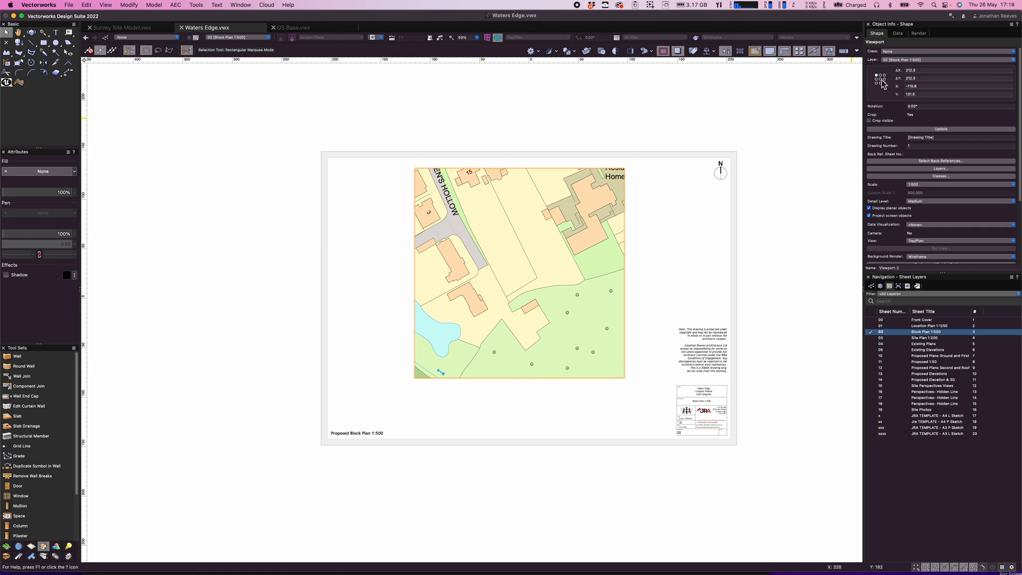
Centre the viewport on the sheet at X 0, Y 0 from its centre reference
{"action": "left_click", "coordinate": [958, 86]}
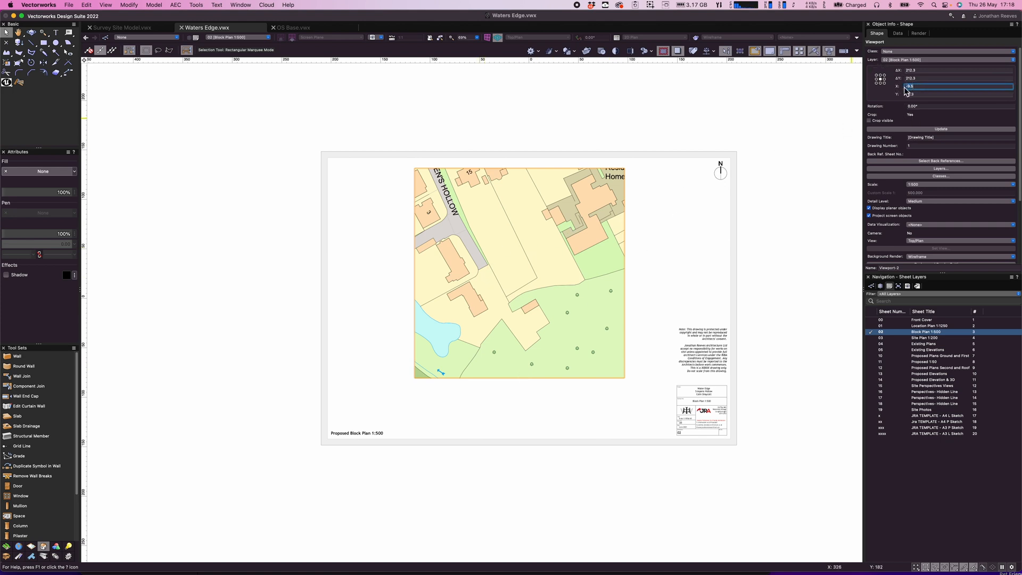
{"action": "type", "text": "0"}
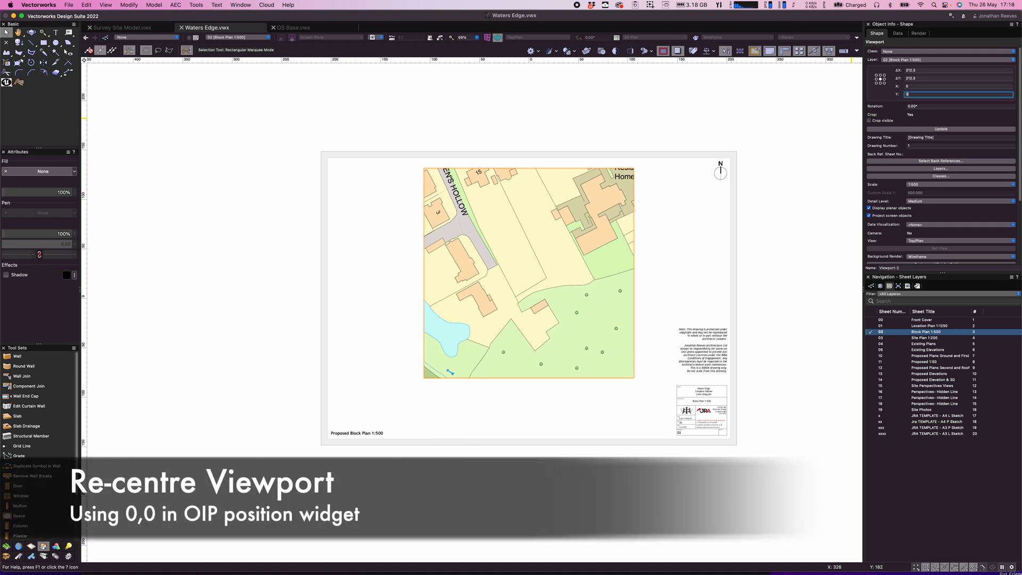
{"action": "key", "text": "Return"}
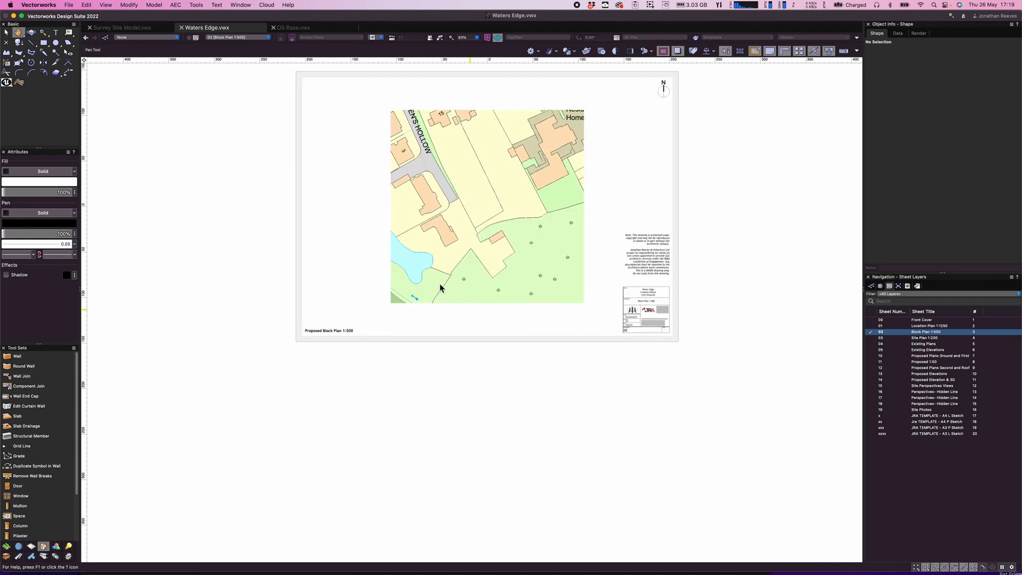
Duplicate the viewport, crop the copy to just the scale bar and north arrow, and move it beneath the map
{"action": "left_click", "coordinate": [486, 205]}
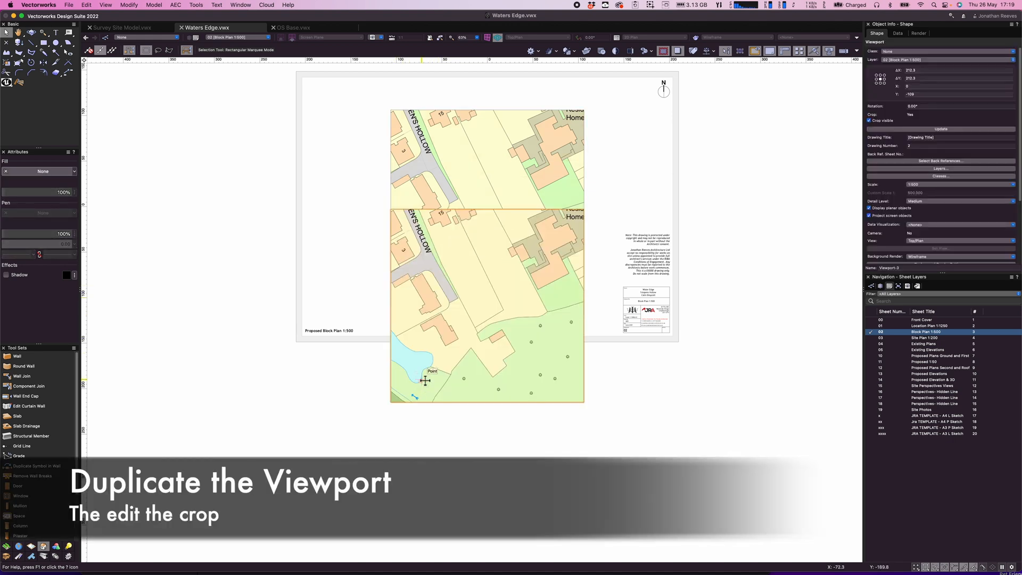
{"action": "double_click", "coordinate": [424, 380]}
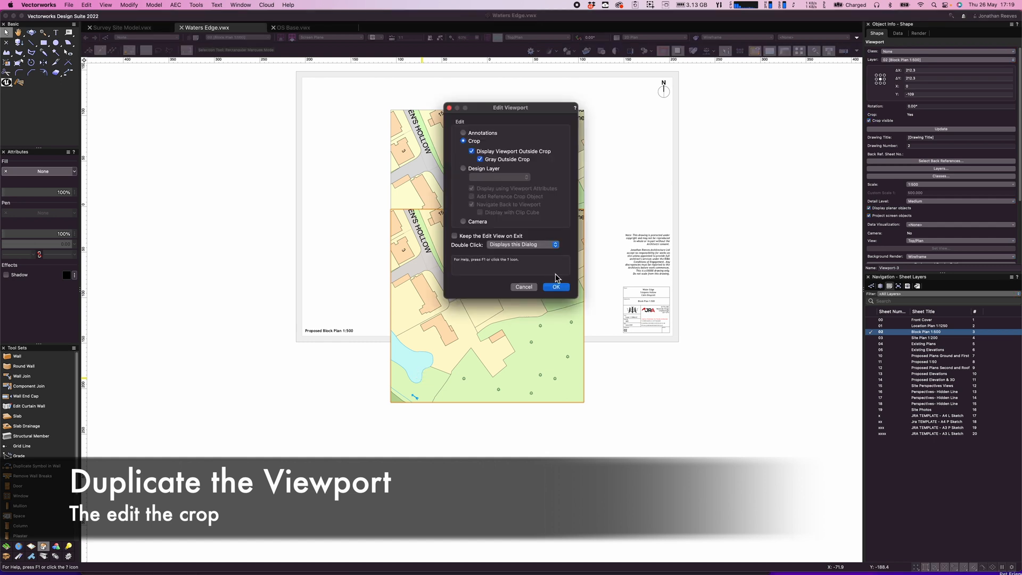
{"action": "left_click", "coordinate": [555, 287]}
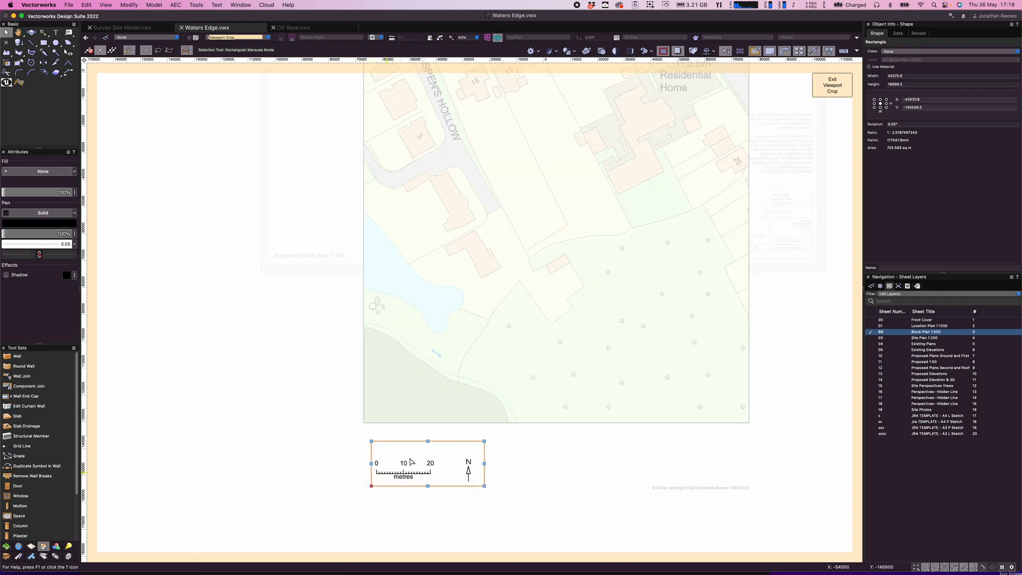
{"action": "left_click", "coordinate": [832, 85]}
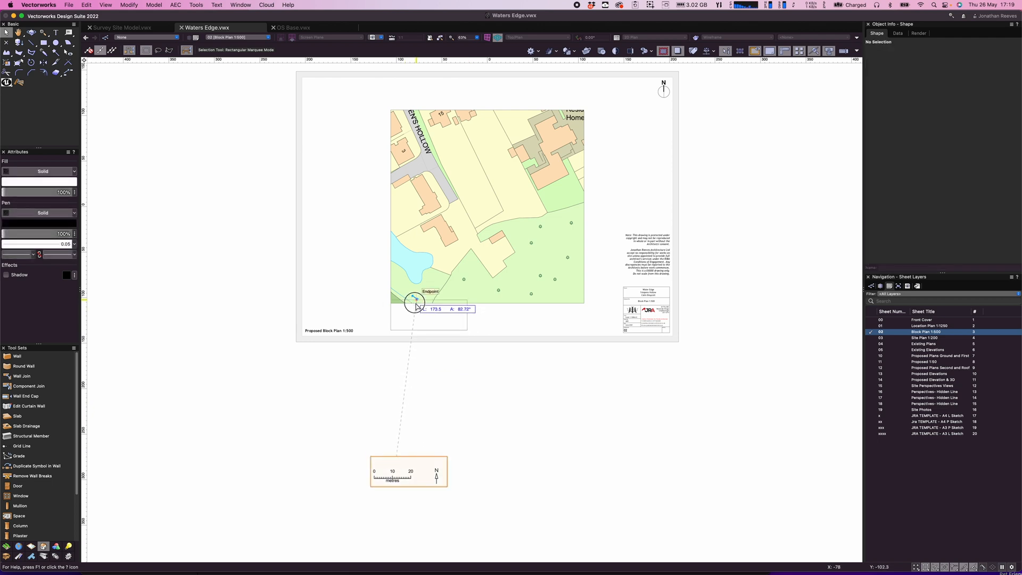
{"action": "left_click_drag", "start_coordinate": [409, 470], "coordinate": [446, 405]}
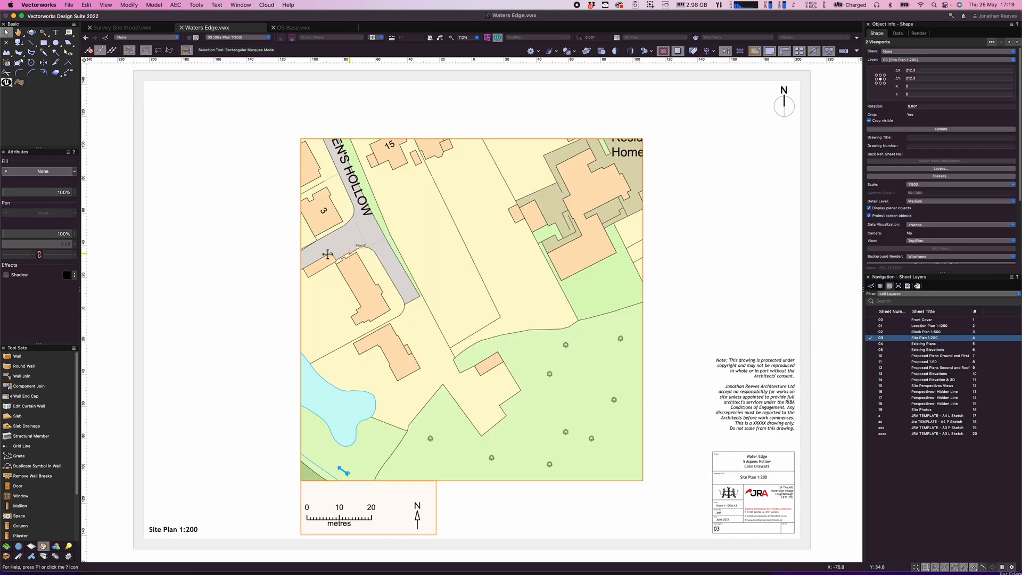
Select the map viewport on the Site Plan 1:200 sheet to set its scale to 1:200
{"action": "left_click", "coordinate": [958, 184]}
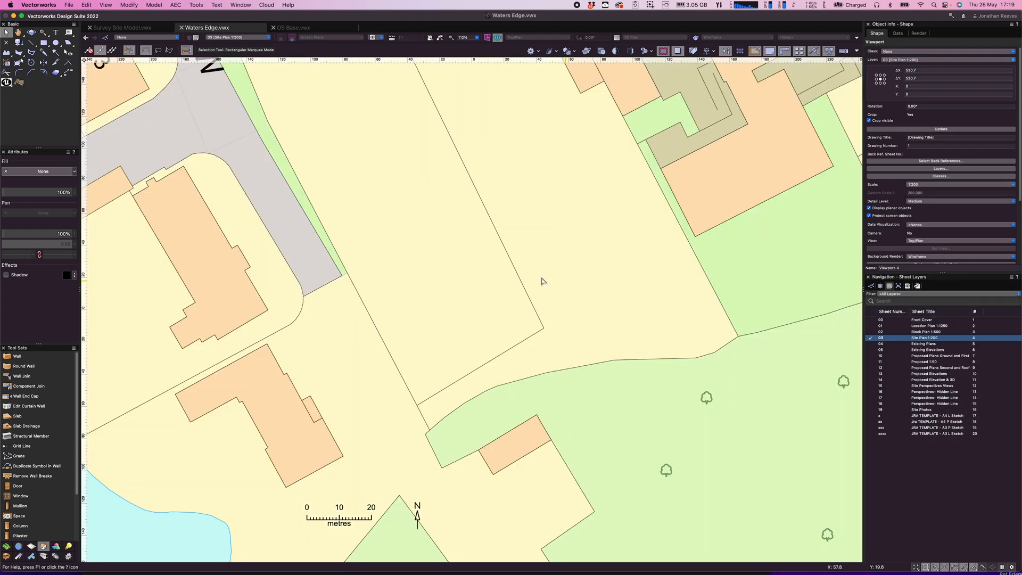
Redraw the Site Plan viewport crop as a tight boundary around the site
{"action": "double_click", "coordinate": [541, 280]}
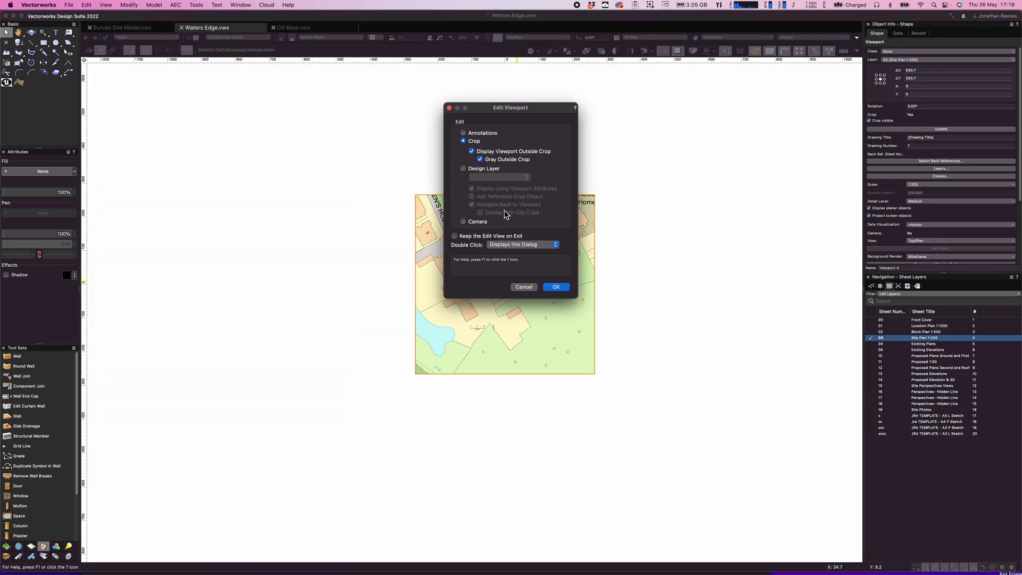
{"action": "left_click", "coordinate": [556, 287]}
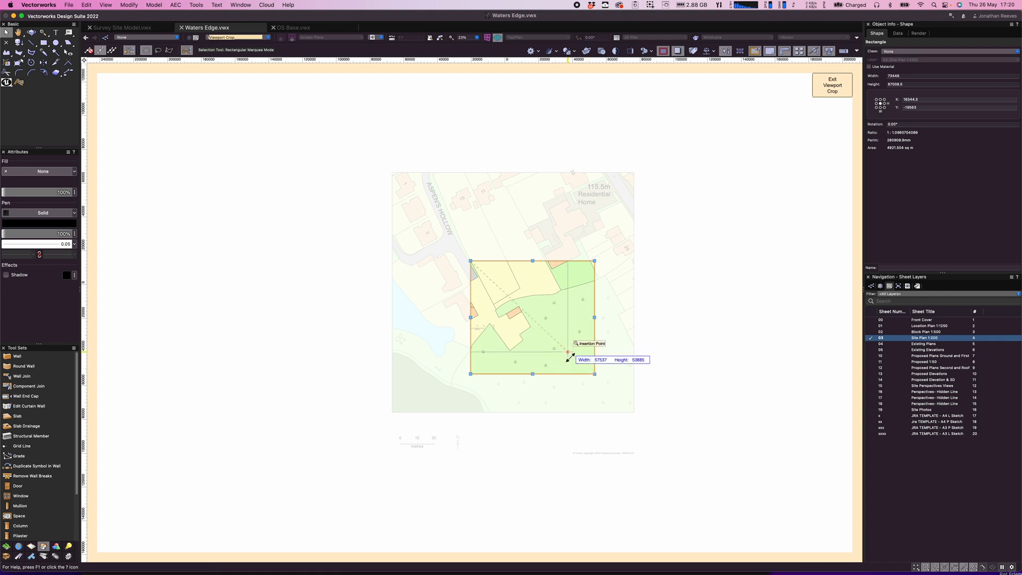
{"action": "left_click_drag", "start_coordinate": [593, 375], "coordinate": [567, 353]}
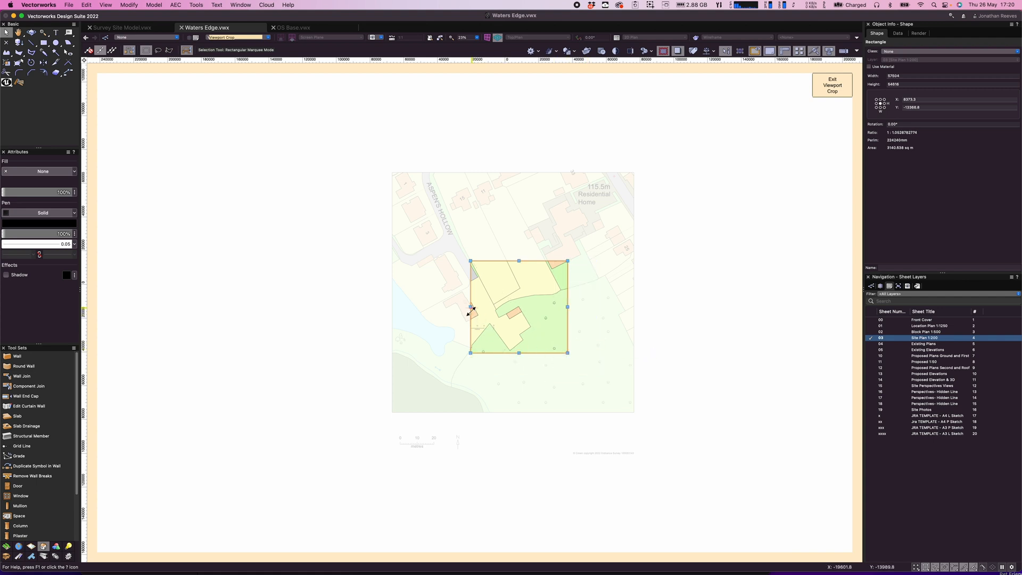
{"action": "left_click_drag", "start_coordinate": [470, 305], "coordinate": [443, 306]}
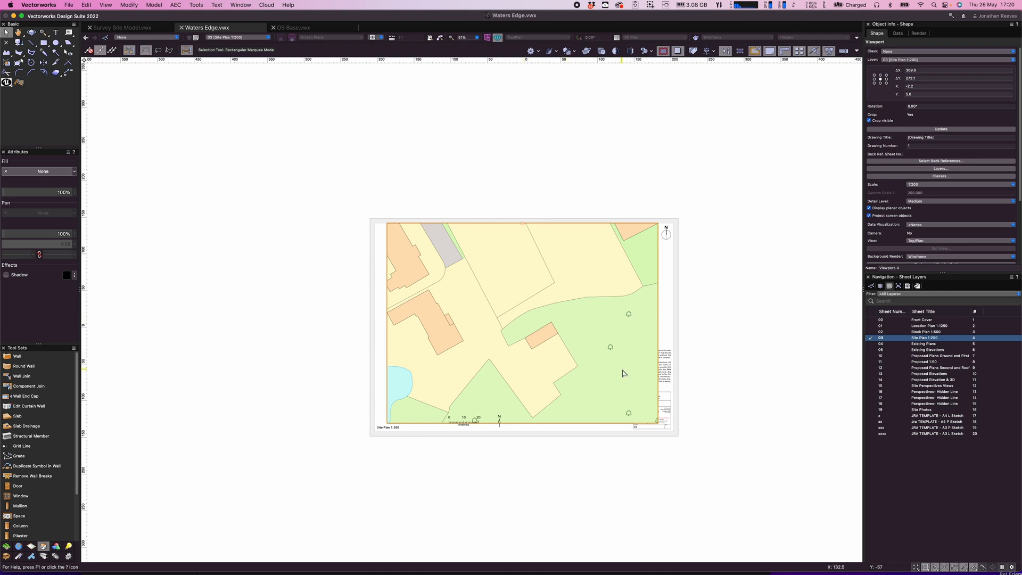
Revisit the viewport crop, then set the site plan map viewport scale to 1:200
{"action": "double_click", "coordinate": [522, 326]}
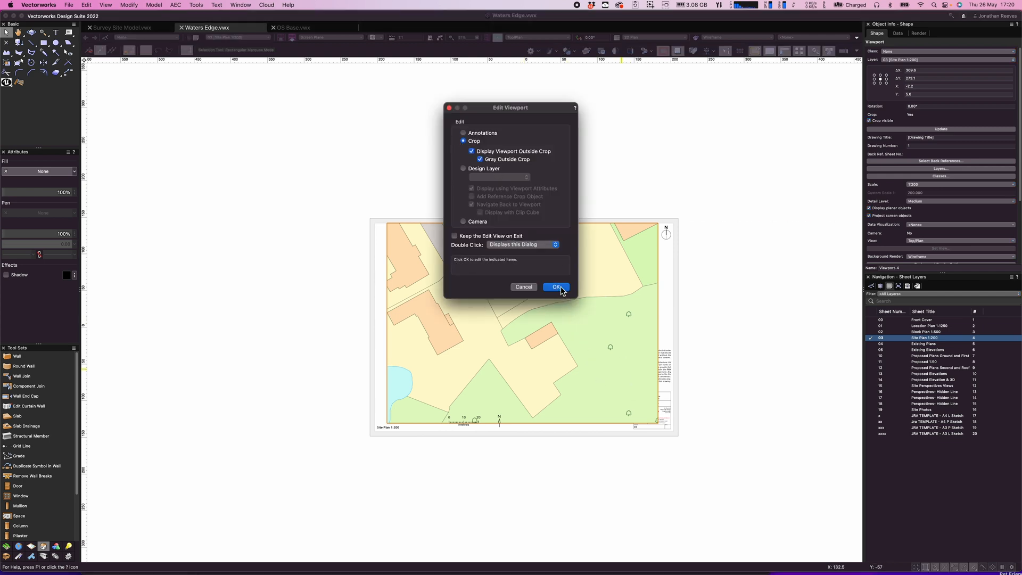
{"action": "left_click", "coordinate": [552, 286]}
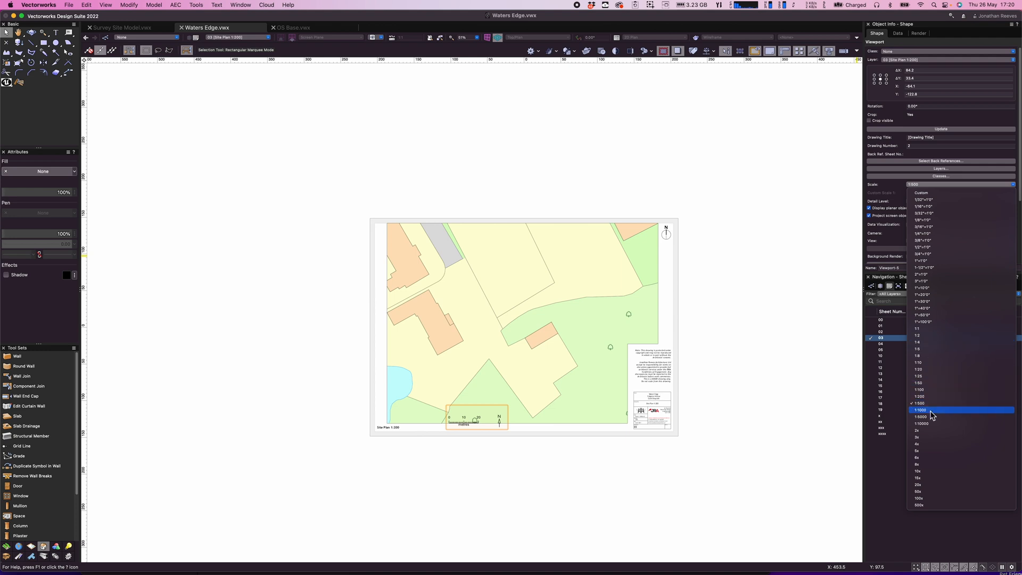
{"action": "left_click", "coordinate": [919, 396]}
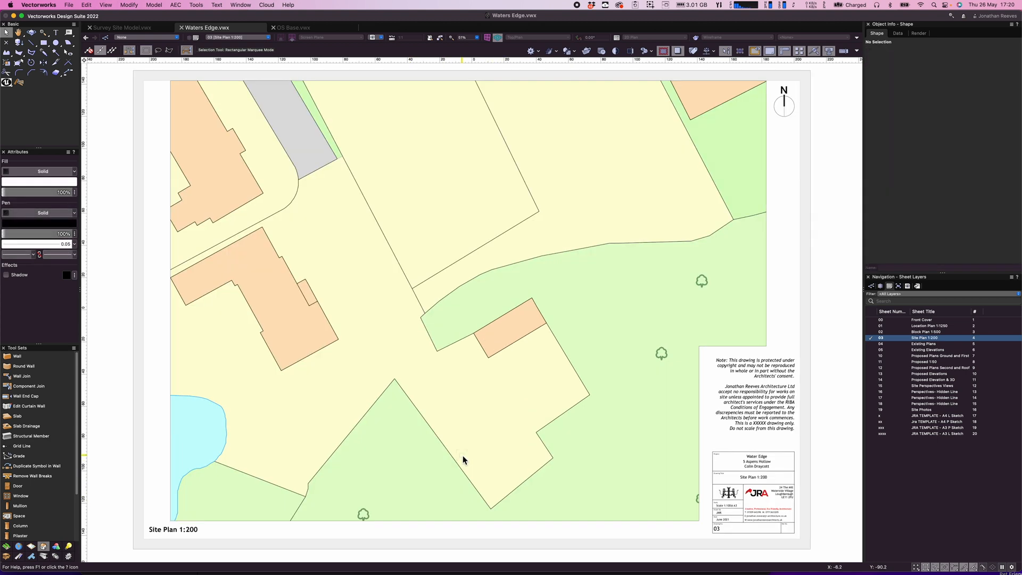
{"action": "mouse_move", "coordinate": [465, 457]}
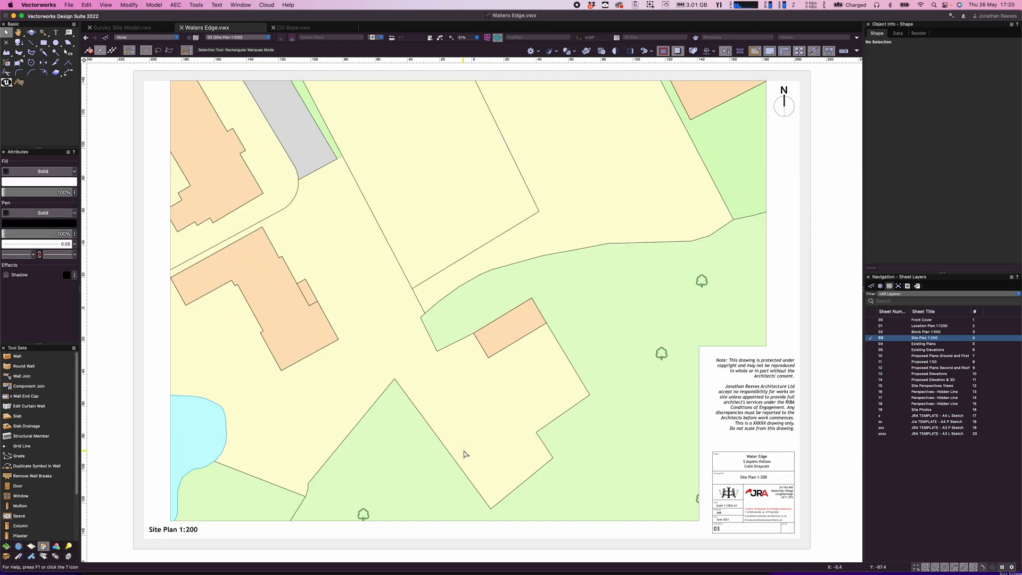
{"action": "mouse_move", "coordinate": [538, 370]}
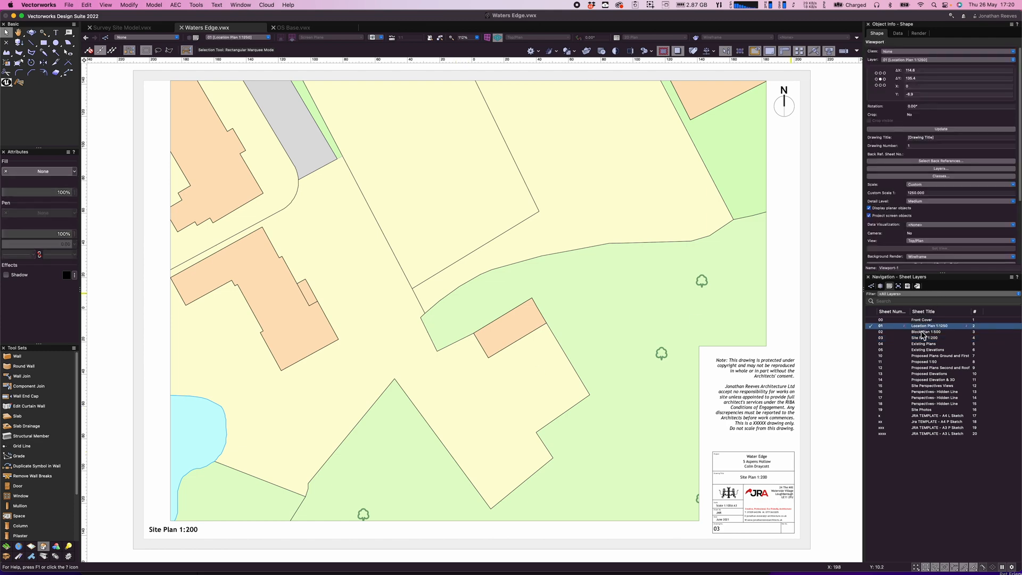
Check the Block Plan sheet, then switch to the Front Cover sheet
{"action": "left_click", "coordinate": [925, 331]}
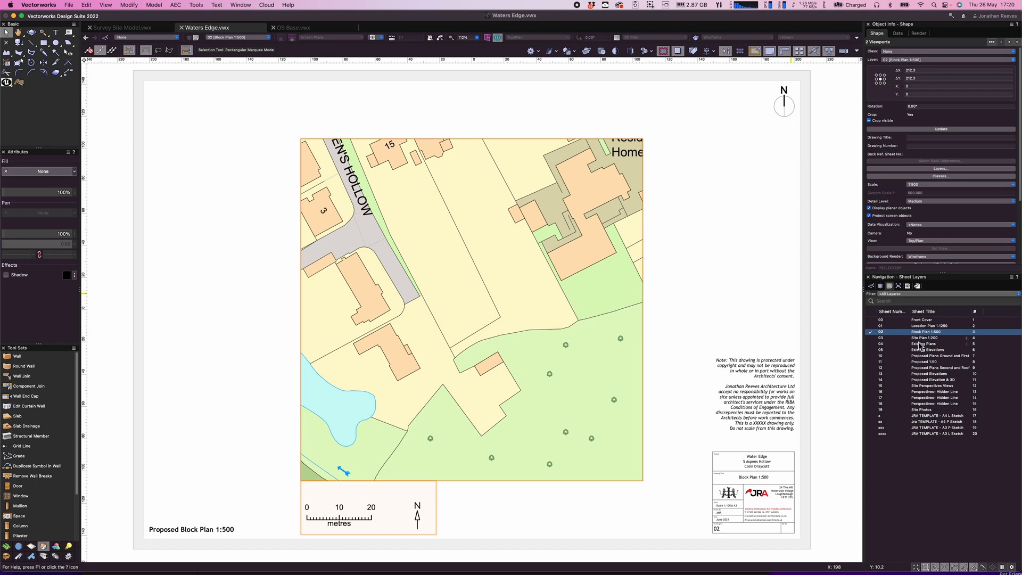
{"action": "double_click", "coordinate": [925, 338]}
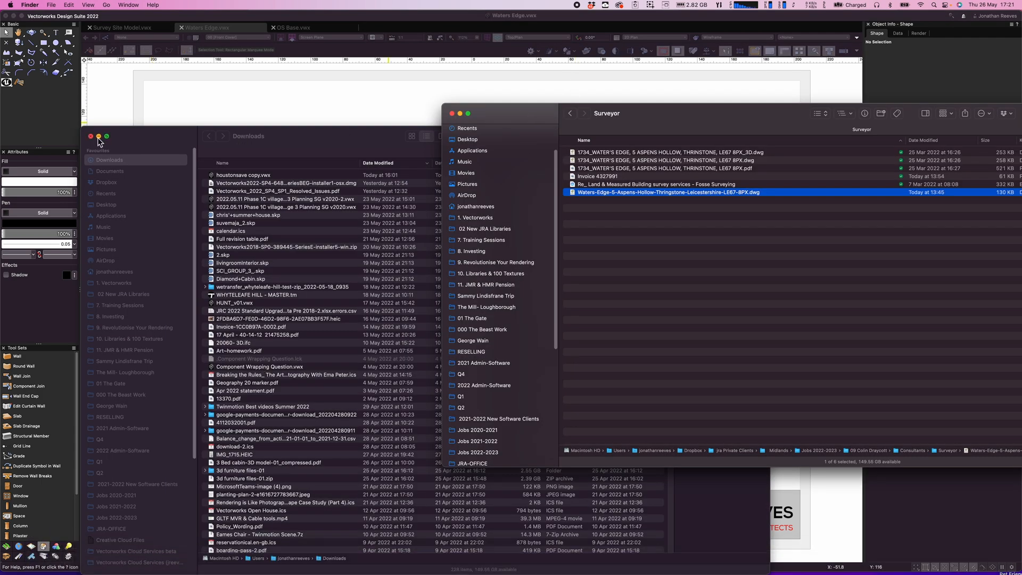
Browse from Downloads up to the project folder and into its Photos folder
{"action": "left_click", "coordinate": [569, 113]}
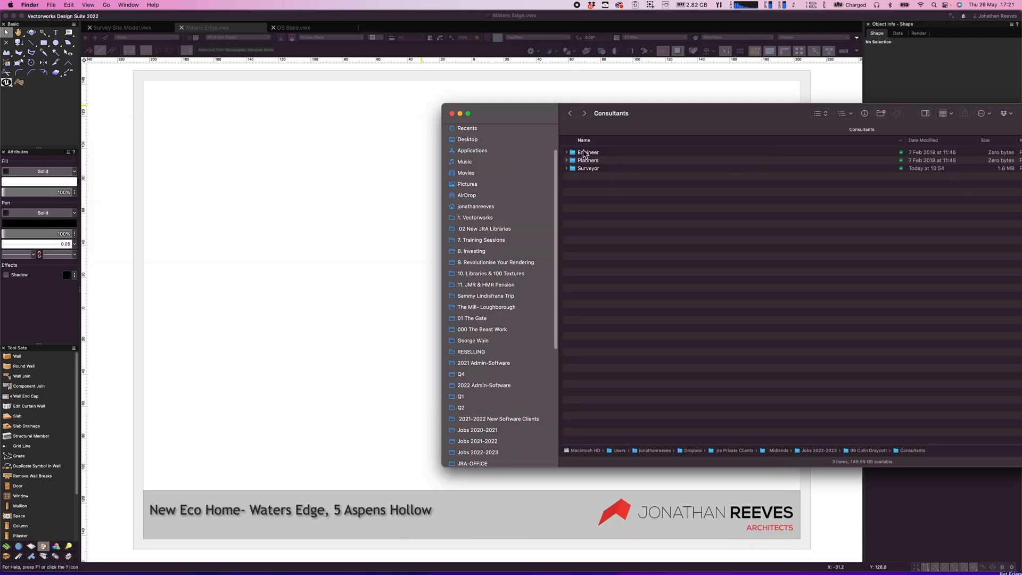
{"action": "left_click", "coordinate": [569, 112]}
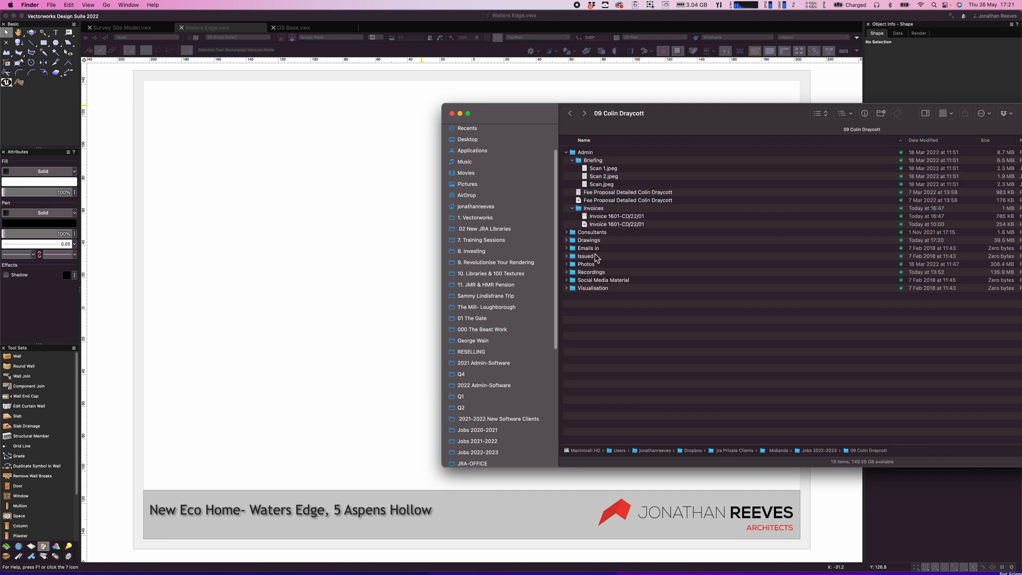
{"action": "double_click", "coordinate": [588, 264]}
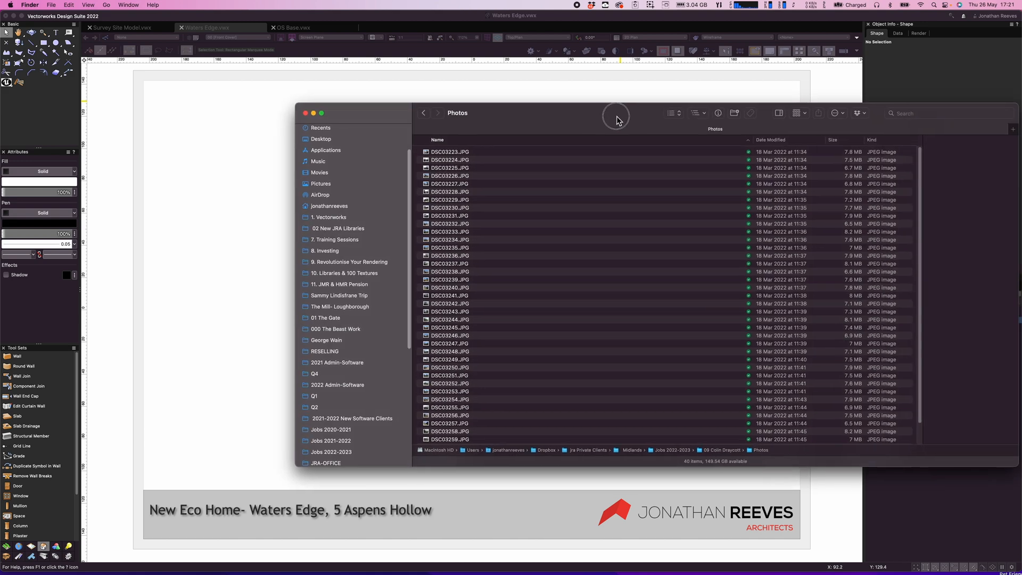
Preview a site photo, then drop DSC03233.JPG onto the Vectorworks front cover sheet
{"action": "left_click", "coordinate": [655, 114]}
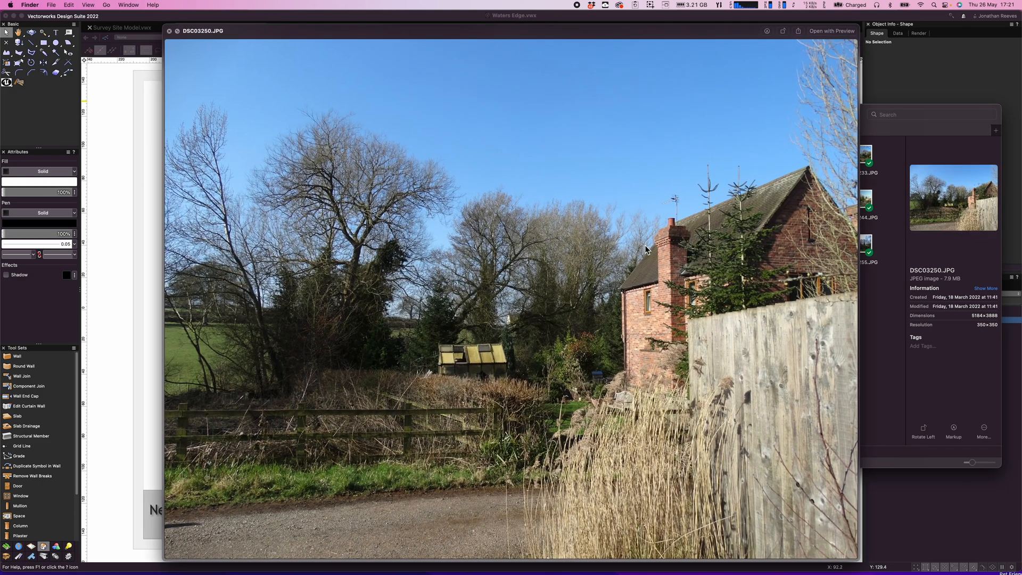
{"action": "left_click", "coordinate": [866, 156]}
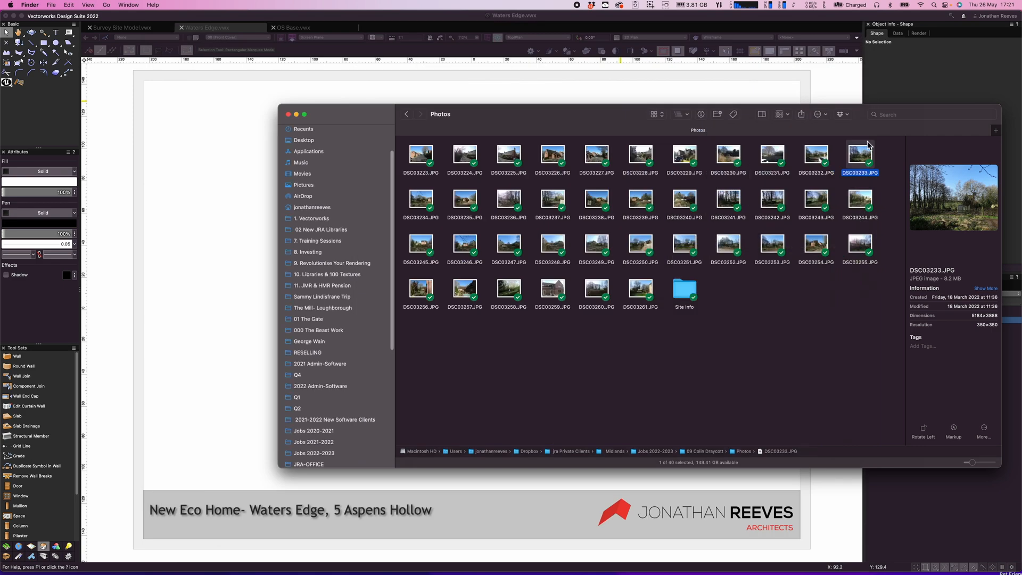
{"action": "left_click_drag", "start_coordinate": [860, 155], "coordinate": [233, 253]}
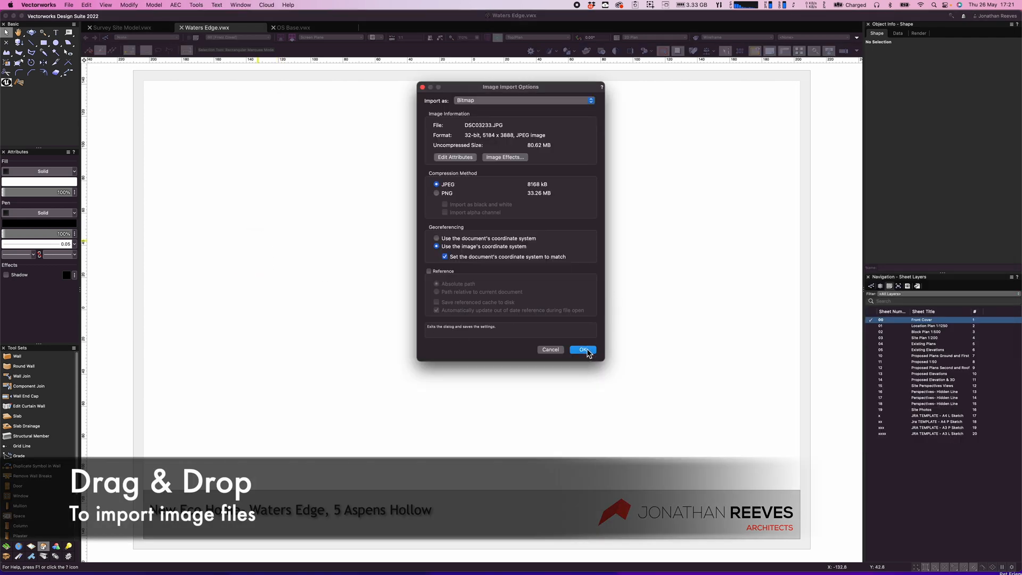
Import the photo as a bitmap and send it behind the cover title banner
{"action": "left_click", "coordinate": [581, 349]}
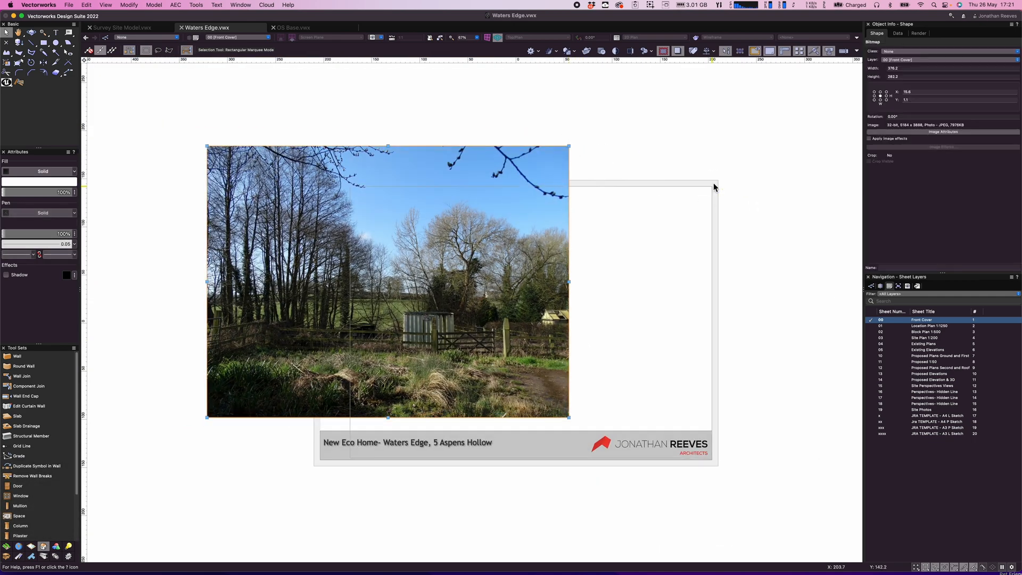
{"action": "key", "text": "cmd+b"}
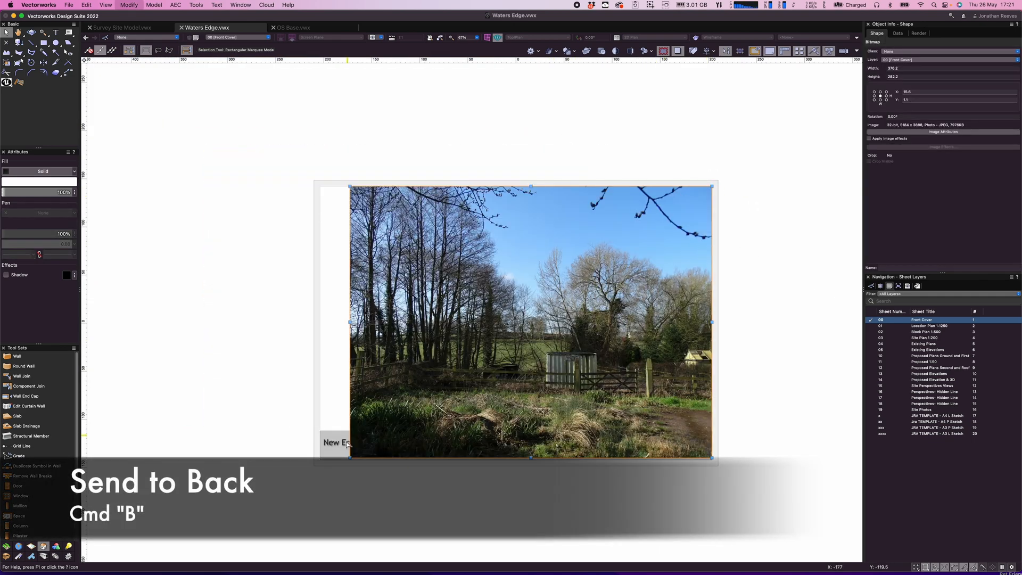
{"action": "key", "text": "cmd+b"}
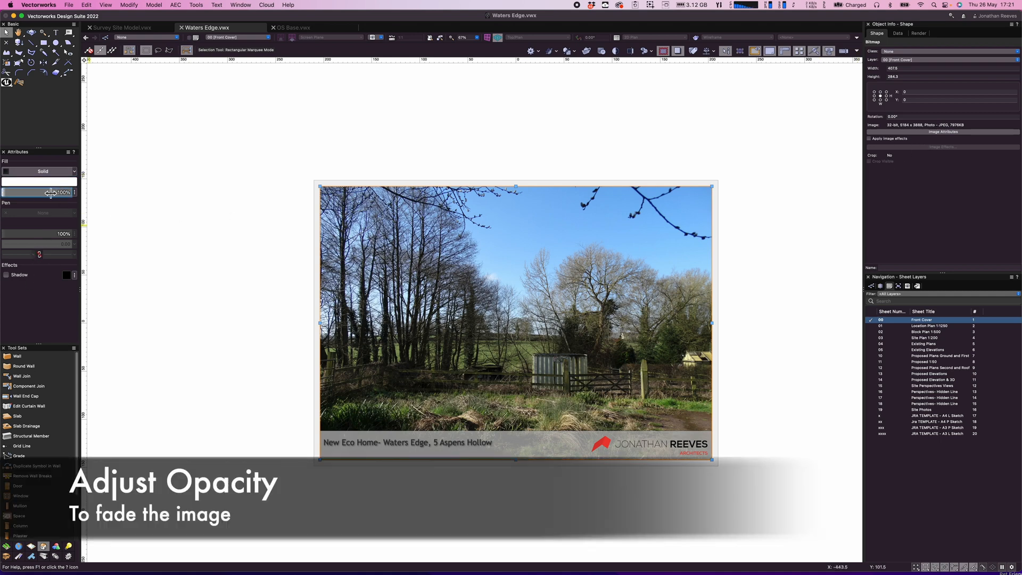
Fade the cover photo to 50% fill opacity and tick Apply Image Effects
{"action": "left_click_drag", "start_coordinate": [61, 192], "coordinate": [36, 193]}
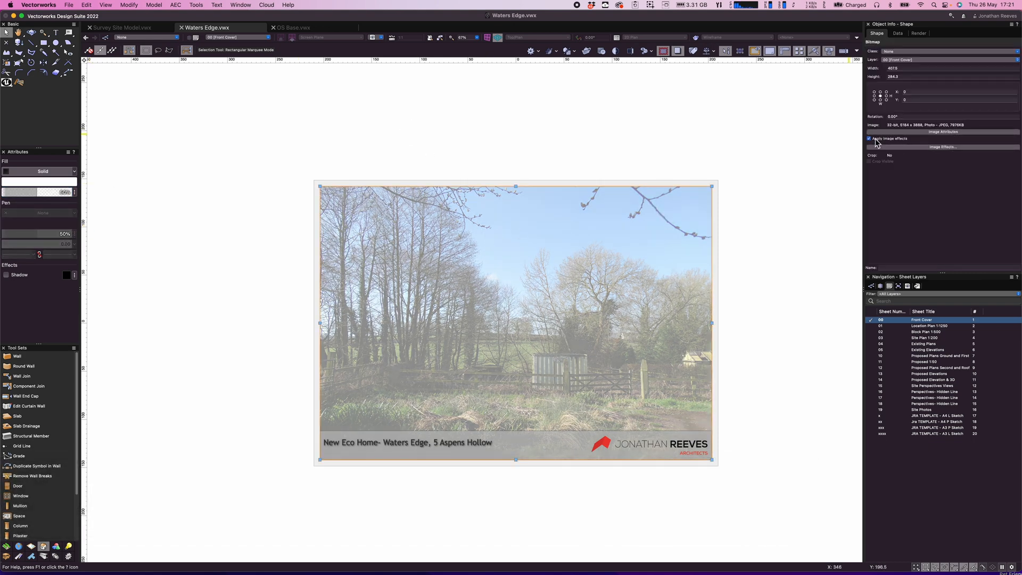
{"action": "left_click", "coordinate": [942, 145]}
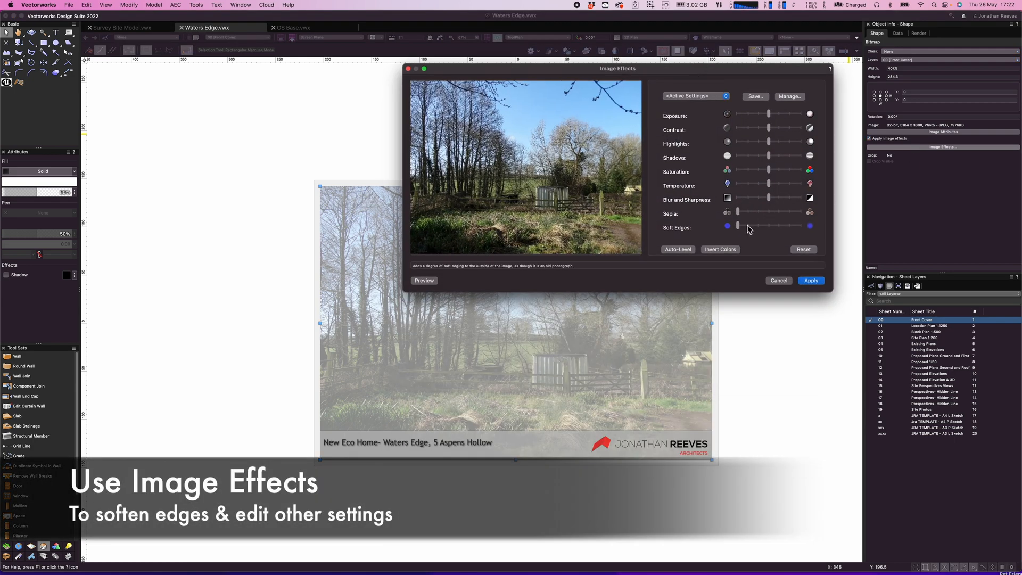
Adjust the photo's Soft Edges, Exposure, Sepia and Blur sliders for a faded sepia look
{"action": "left_click_drag", "start_coordinate": [738, 225], "coordinate": [776, 227]}
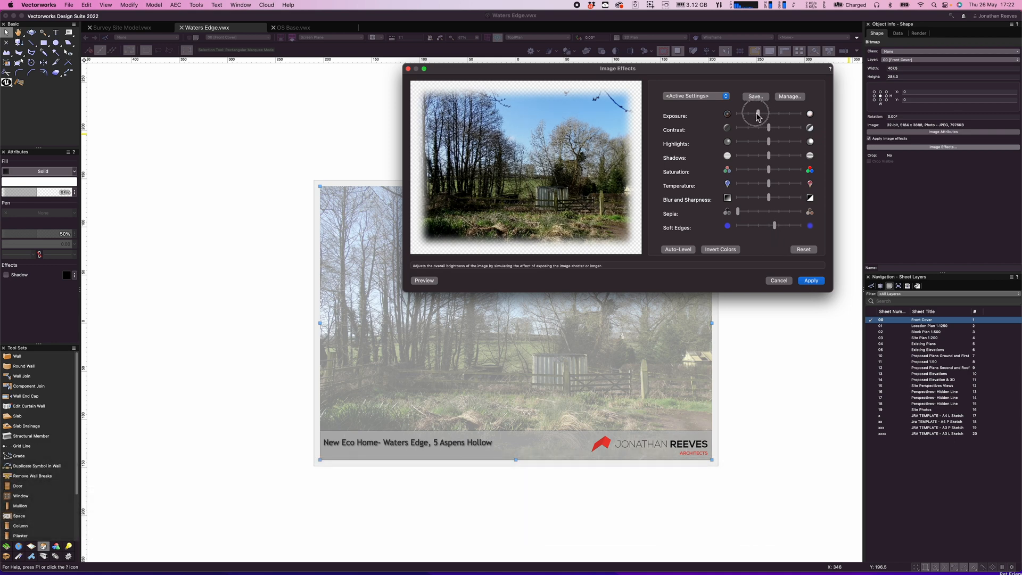
{"action": "left_click_drag", "start_coordinate": [757, 112], "coordinate": [780, 112]}
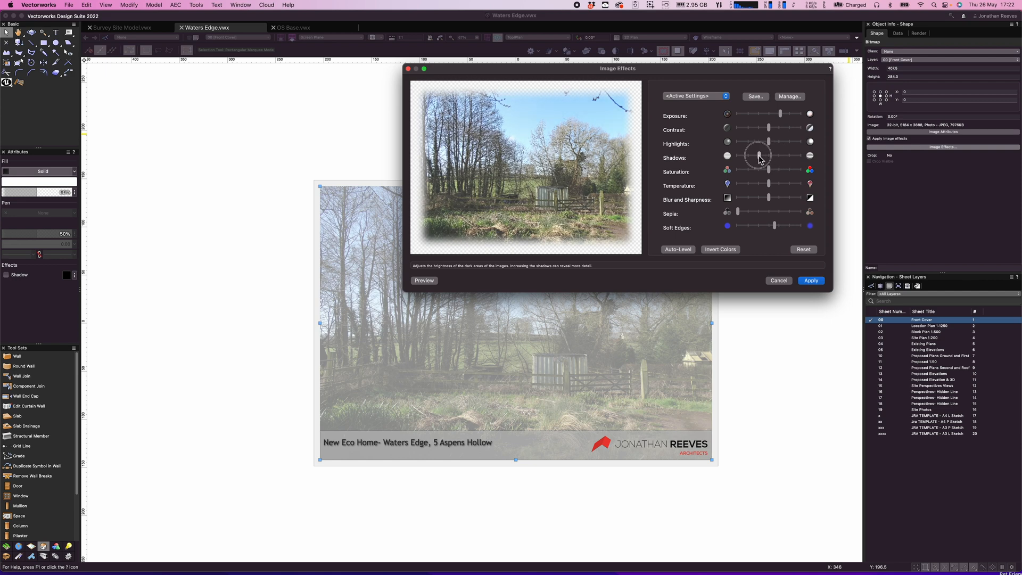
{"action": "mouse_move", "coordinate": [747, 213]}
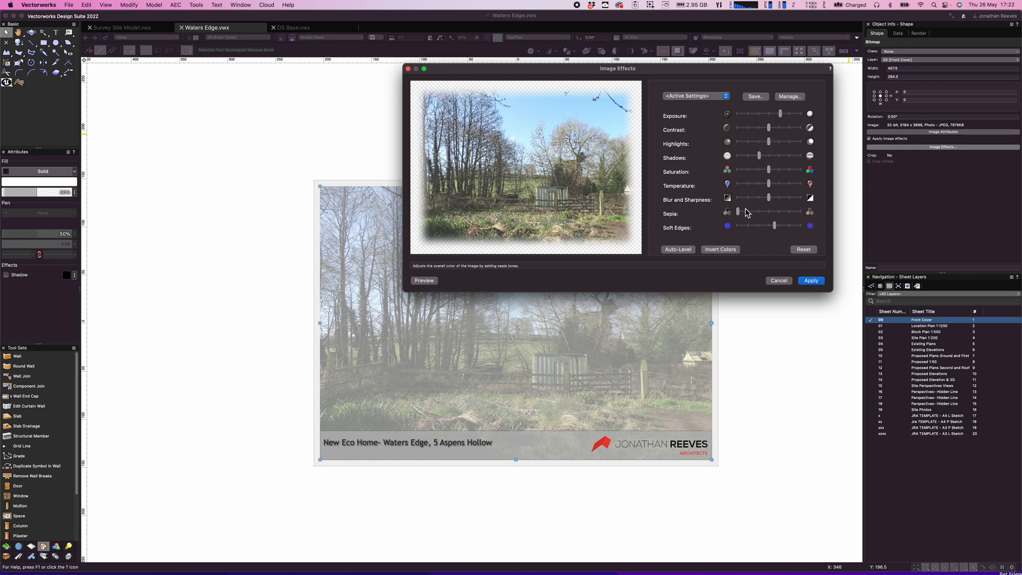
{"action": "left_click_drag", "start_coordinate": [737, 211], "coordinate": [767, 211]}
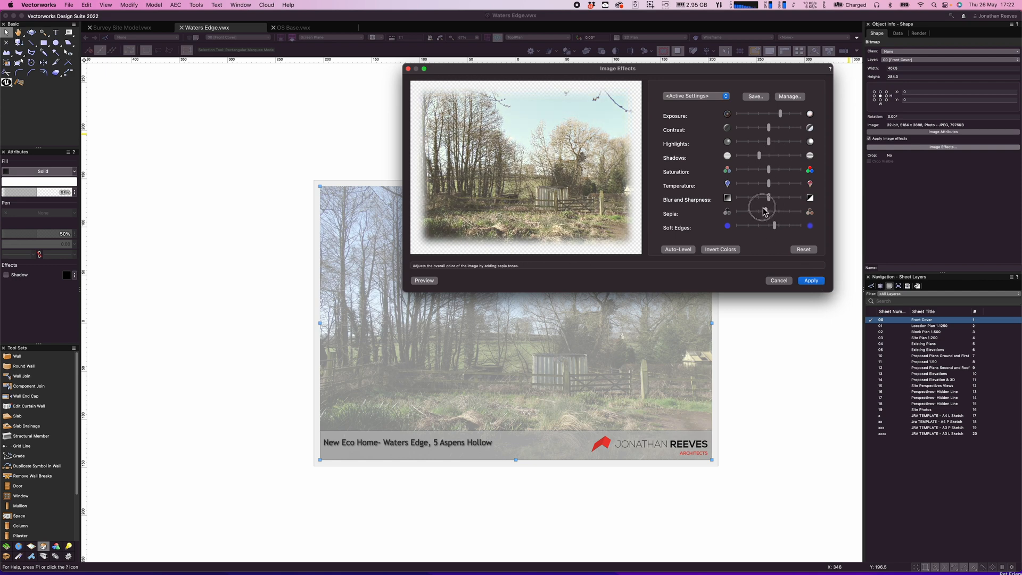
{"action": "left_click_drag", "start_coordinate": [768, 212], "coordinate": [797, 212]}
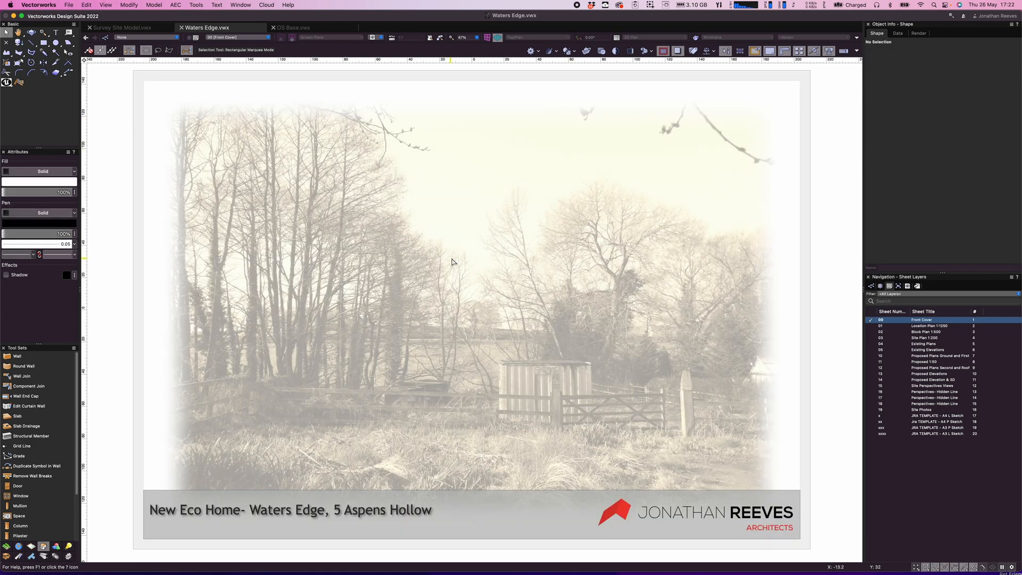
{"action": "left_click", "coordinate": [453, 262]}
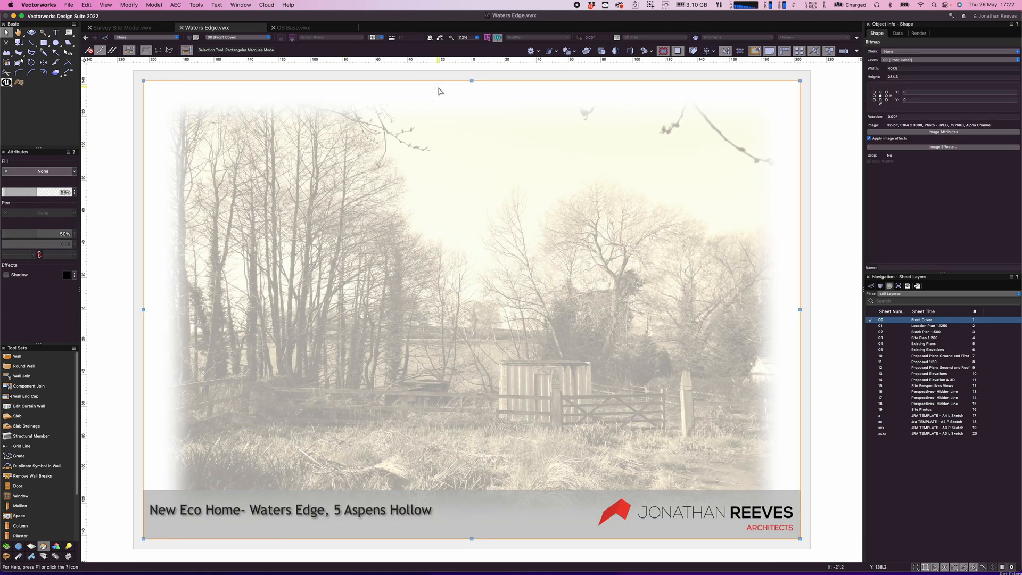
{"action": "mouse_move", "coordinate": [388, 132]}
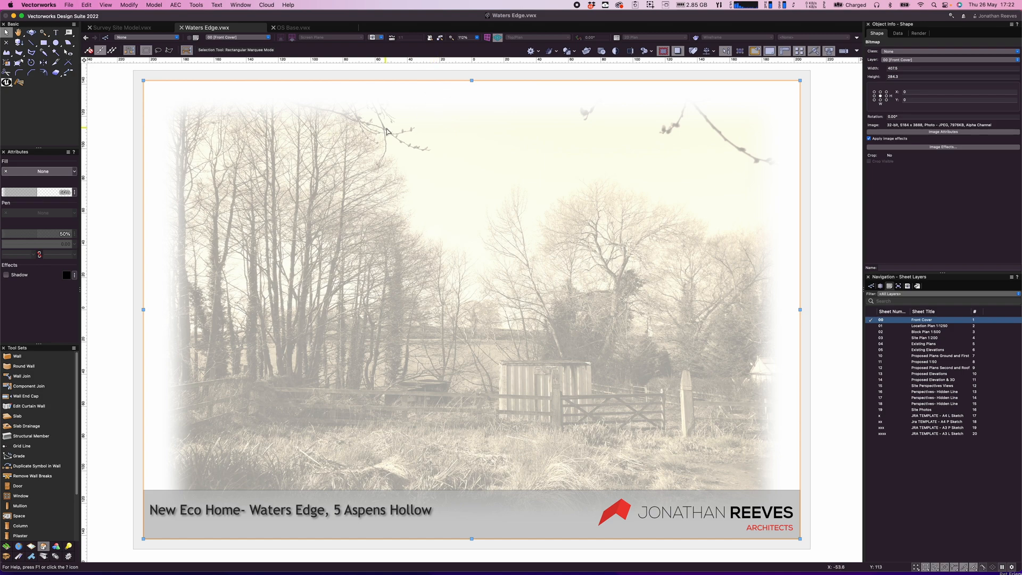
{"action": "mouse_move", "coordinate": [380, 118]}
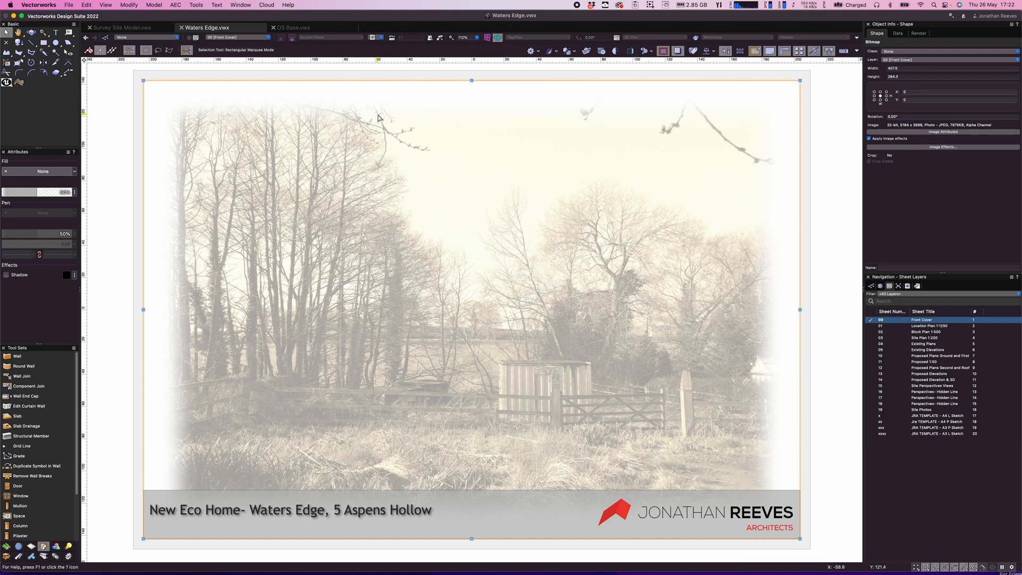
{"action": "mouse_move", "coordinate": [571, 237]}
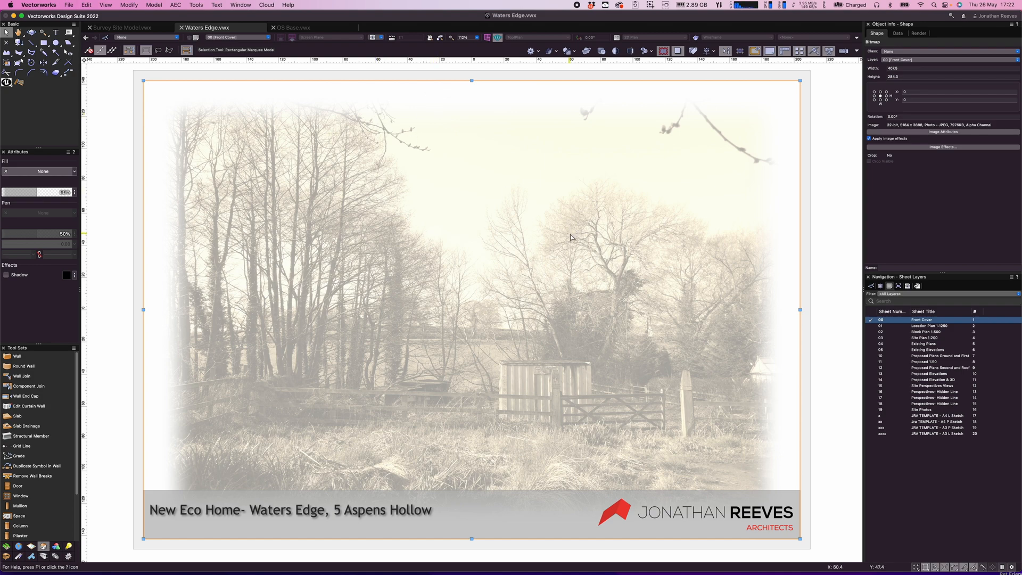